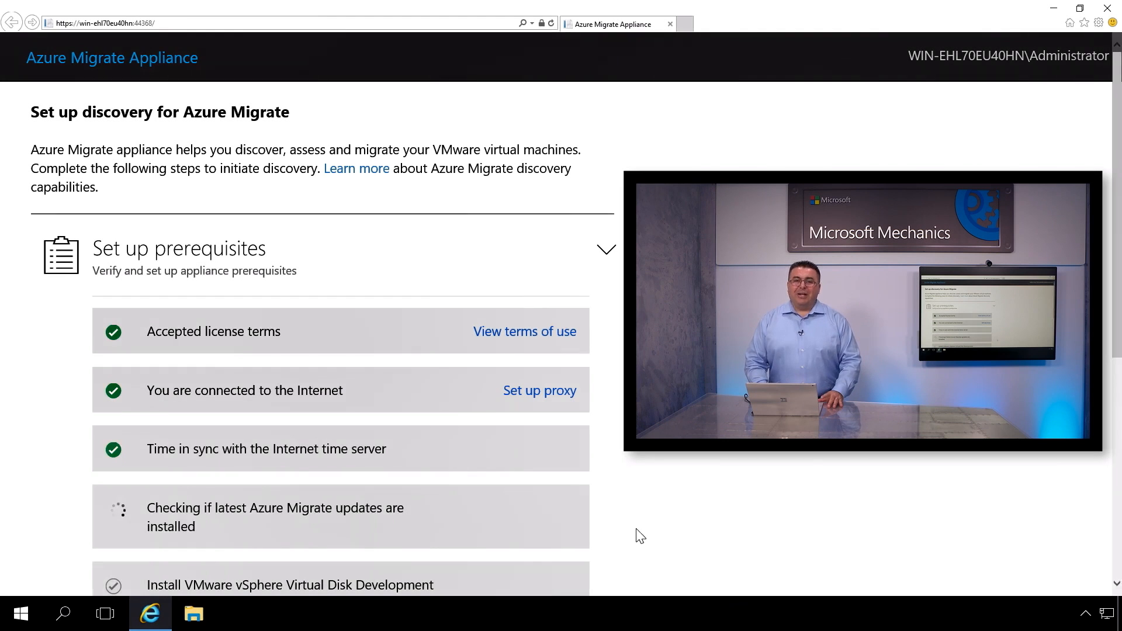
# Step: Scroll through the appliance prerequisite checks for license, internet and time sync
pyautogui.scroll(-3)
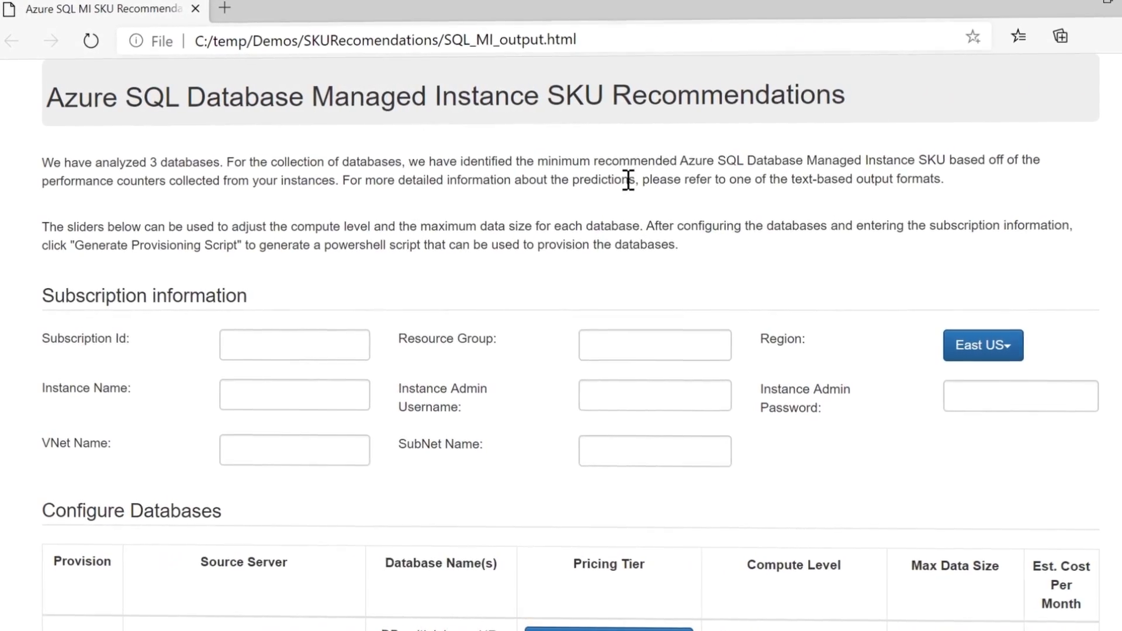
# Step: Scroll further down the SKU recommendations report
pyautogui.scroll(-3)
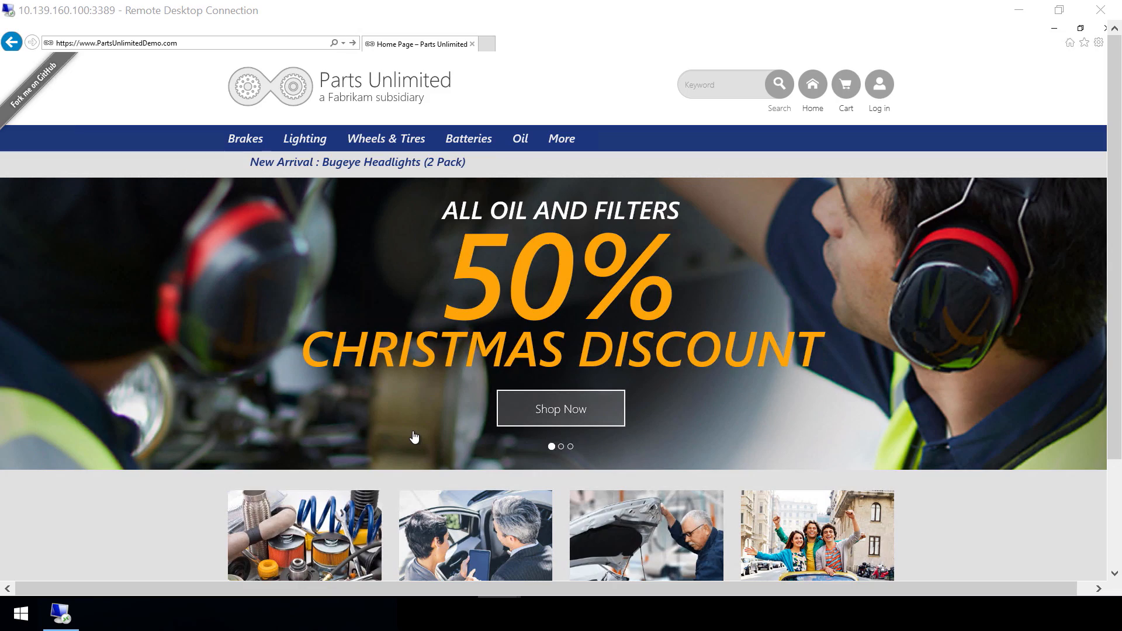
pyautogui.moveTo(423, 413)
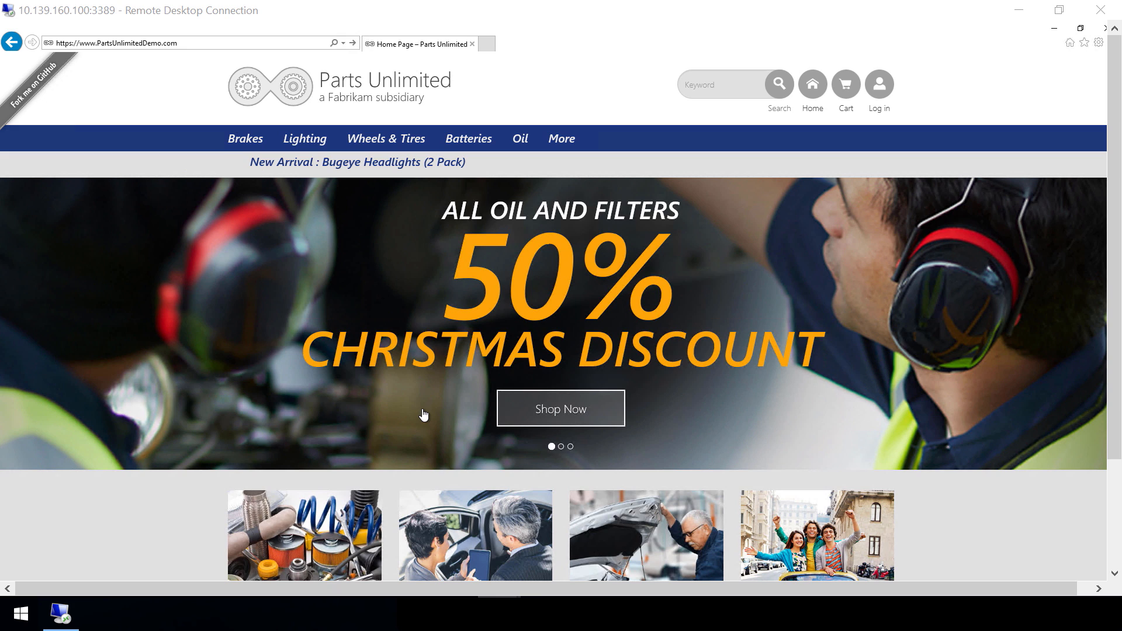
pyautogui.moveTo(979, 573)
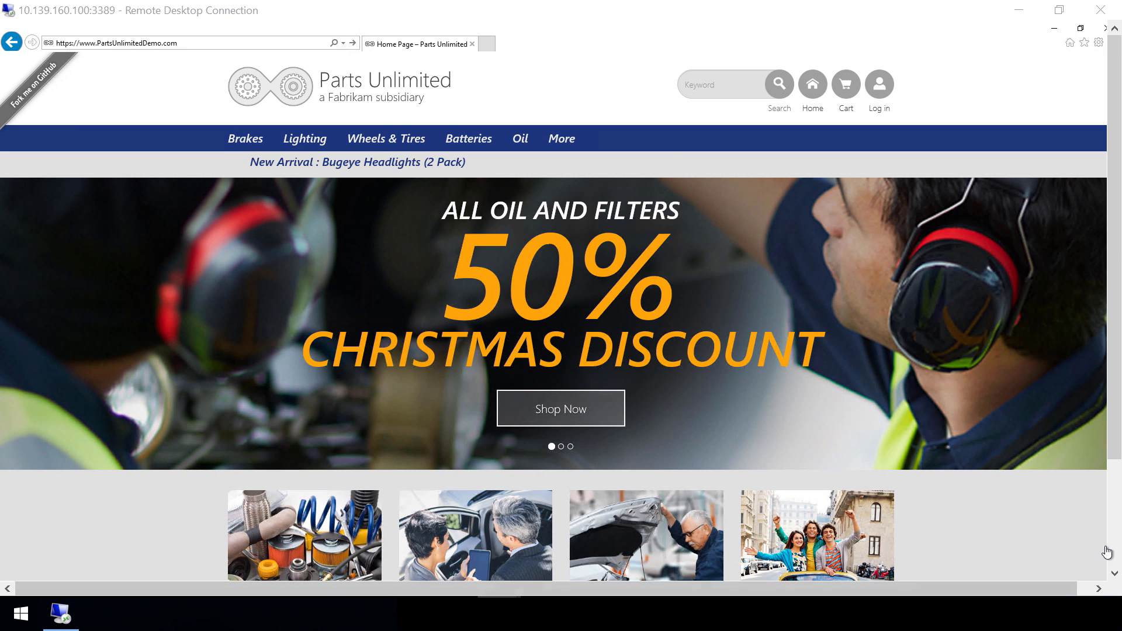
# Step: Launch SQL Server Management Studio on the remote machine to list the server's databases
pyautogui.scroll(-3)
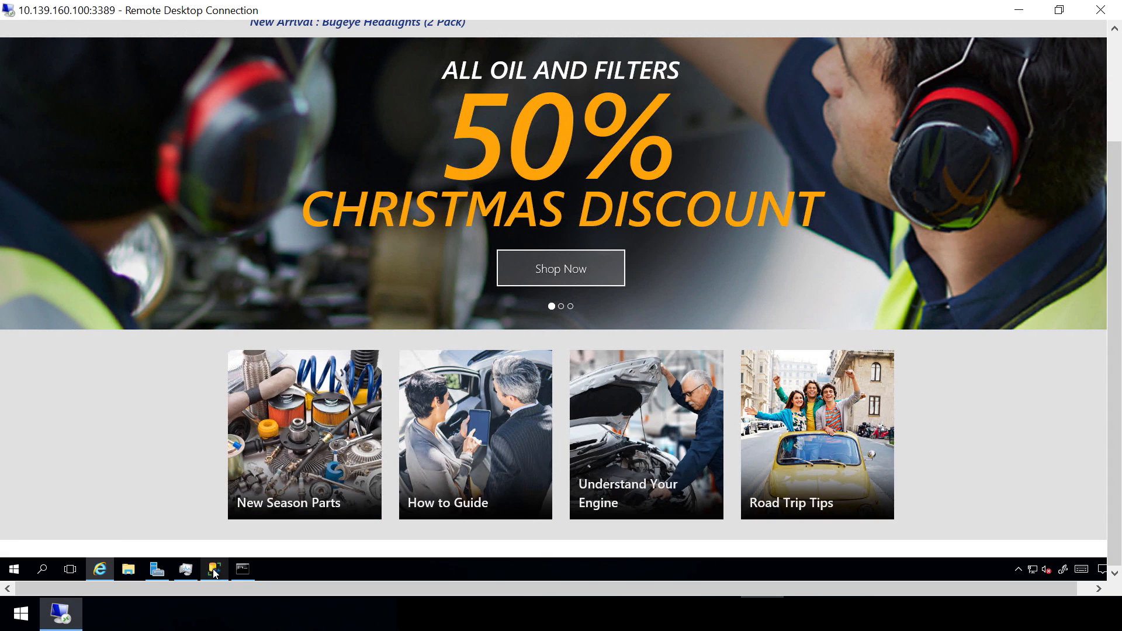
pyautogui.click(212, 569)
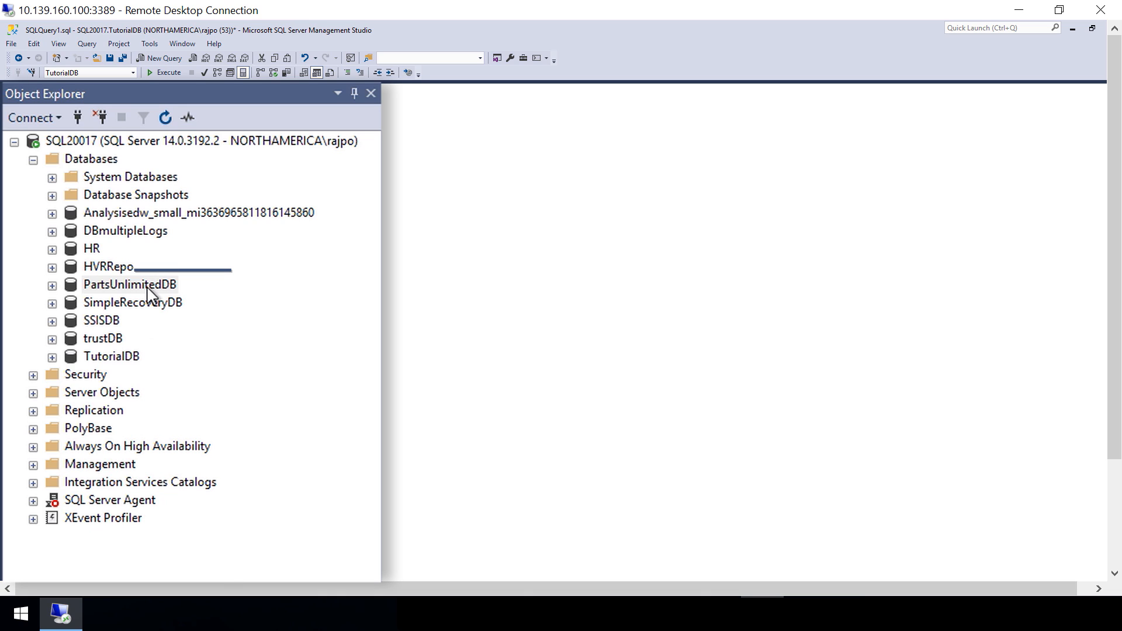
pyautogui.click(129, 284)
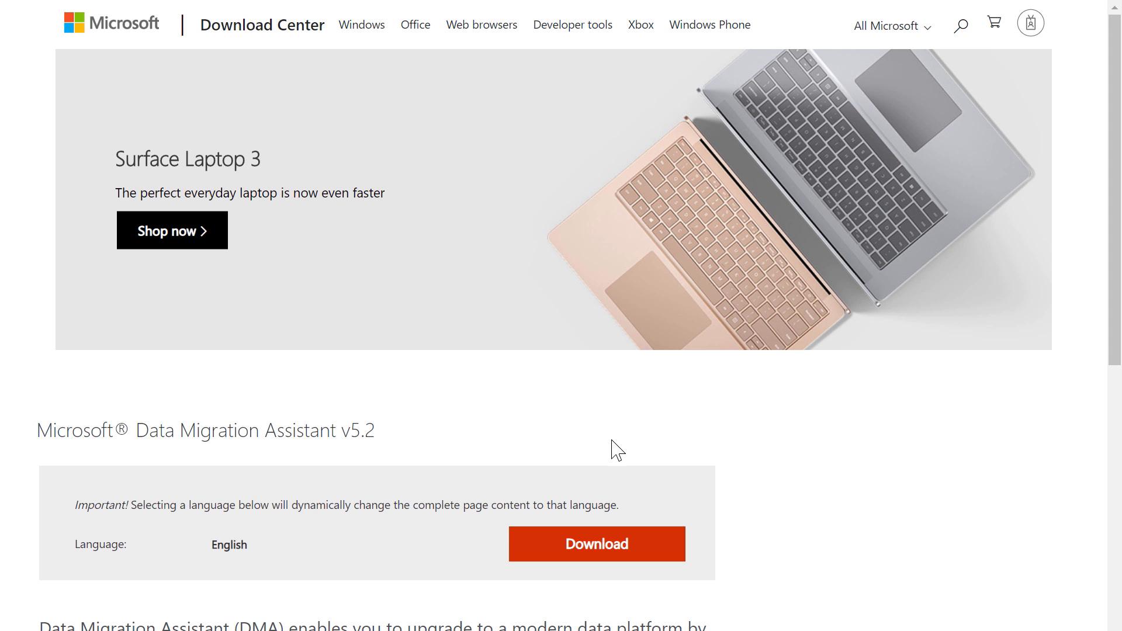
pyautogui.moveTo(663, 419)
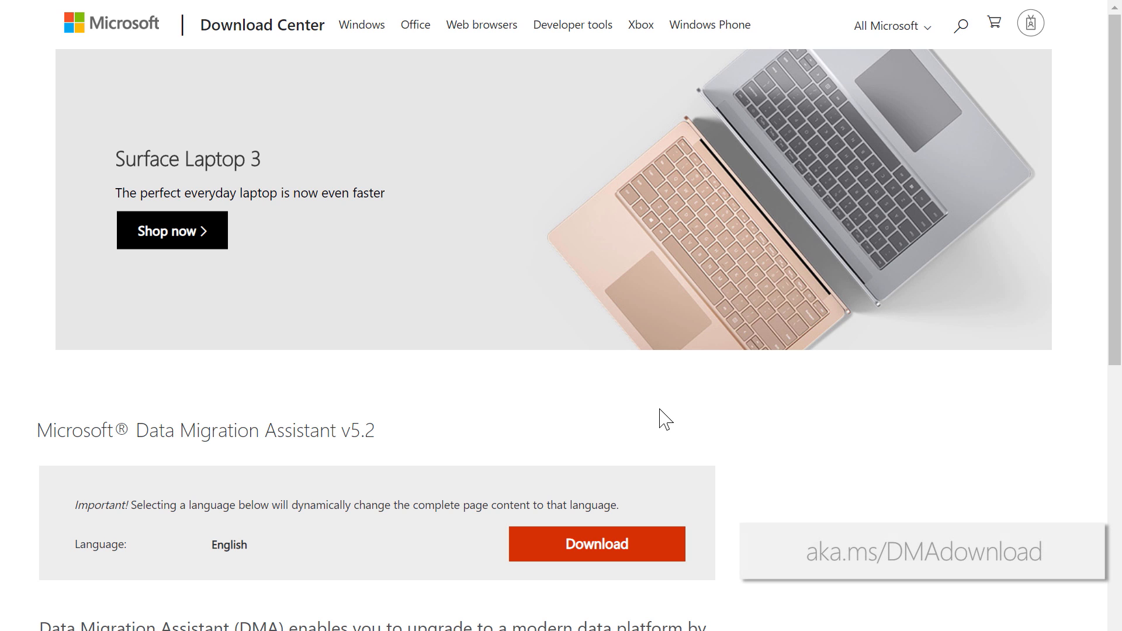
# Step: Scroll down the aka.ms/DMAdownload page to the Data Migration Assistant description
pyautogui.scroll(-3)
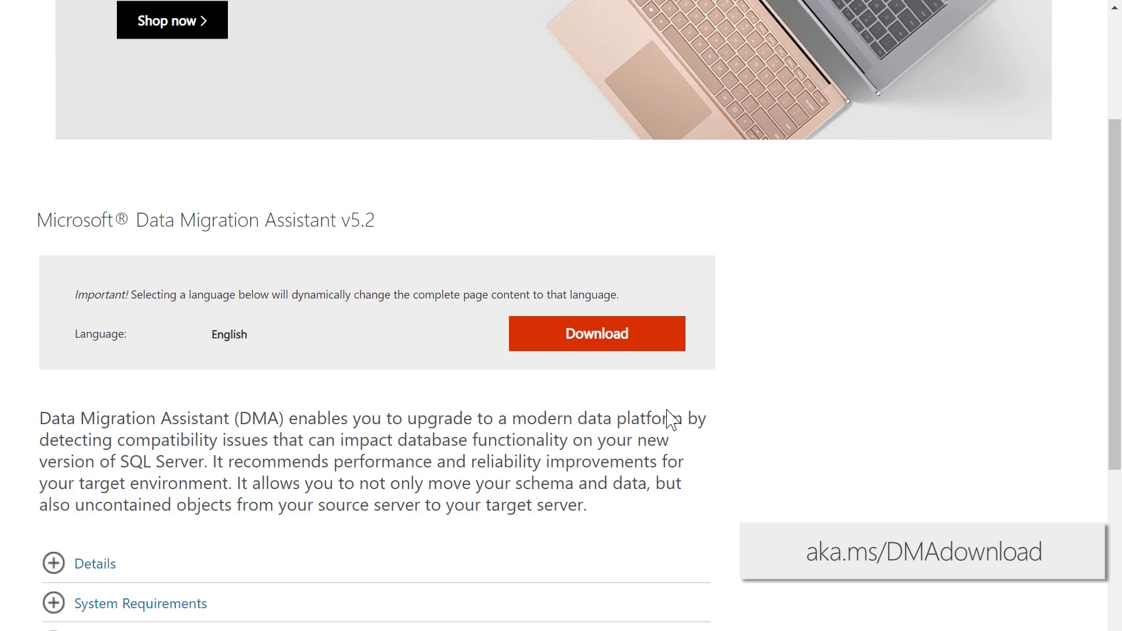
pyautogui.scroll(-3)
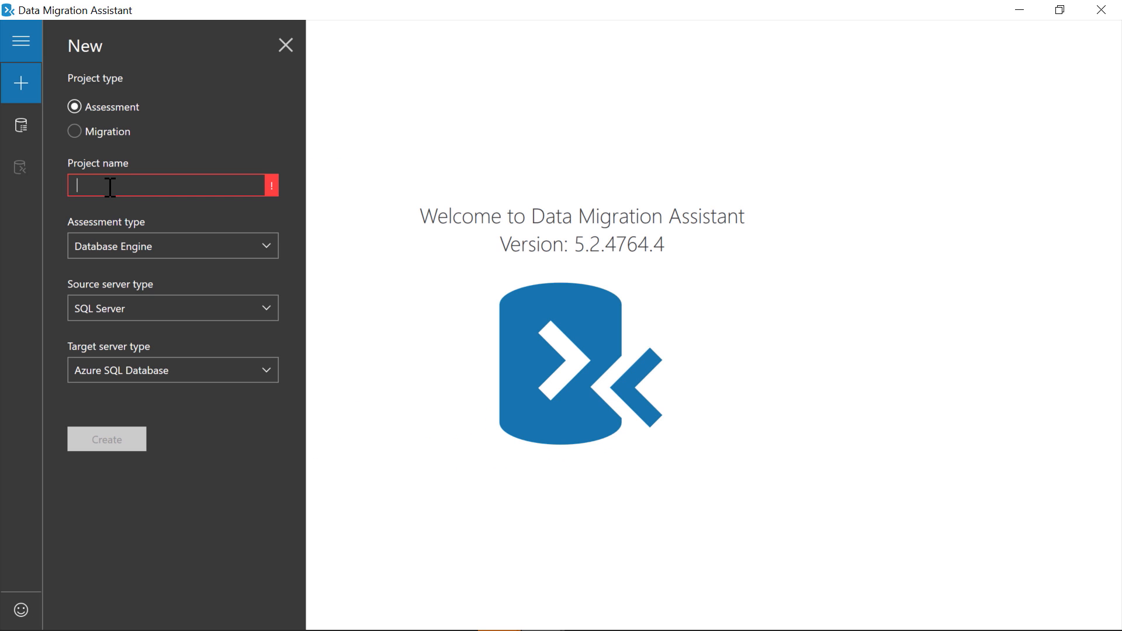
# Step: Create assessment project 'testassess' from SQL Server to Azure SQL Database Managed Instance
pyautogui.write('testas')
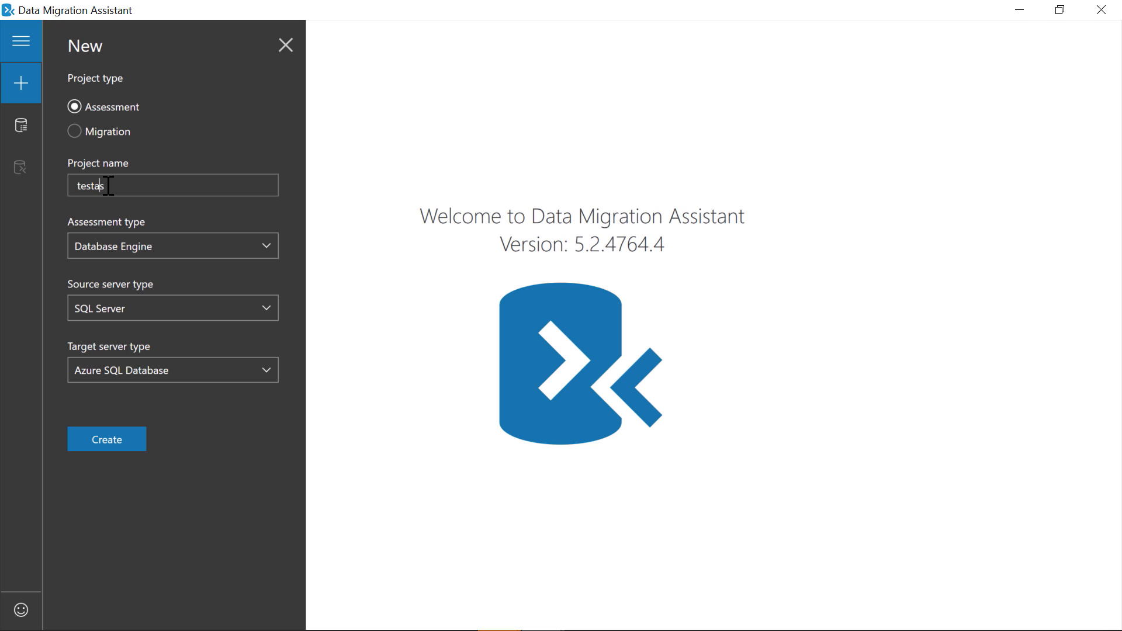
pyautogui.write('sess')
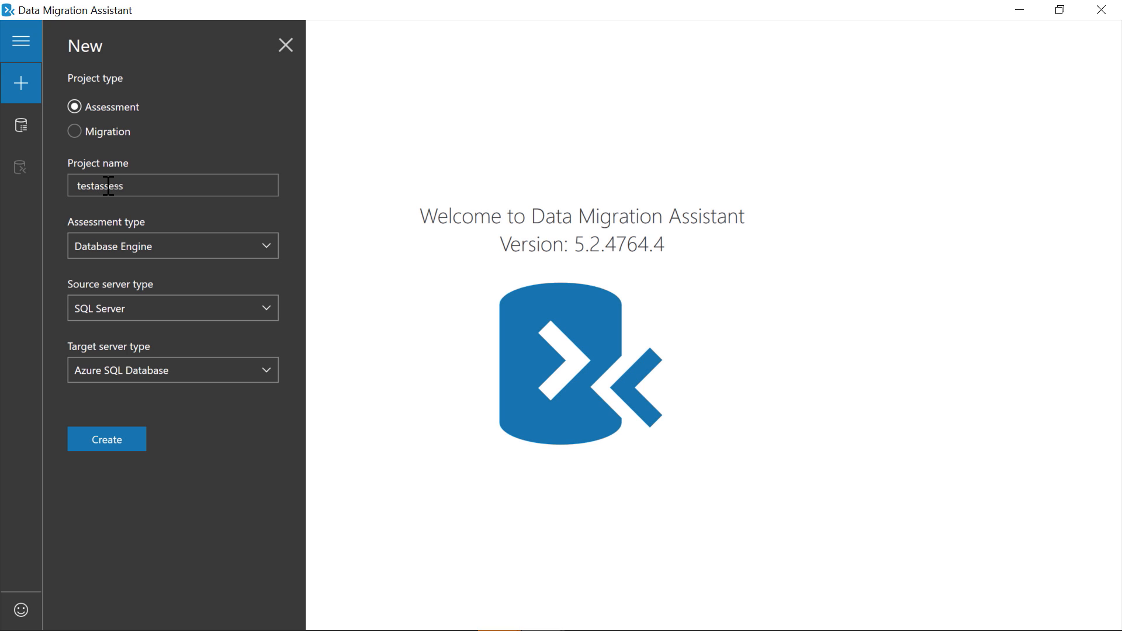
pyautogui.click(172, 245)
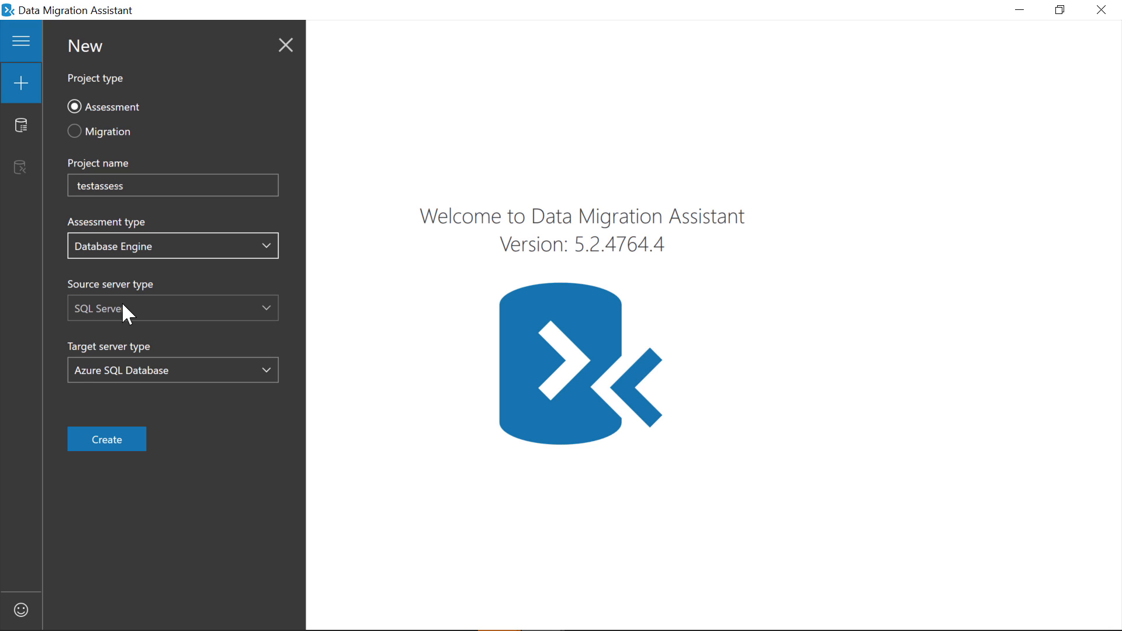
pyautogui.click(172, 307)
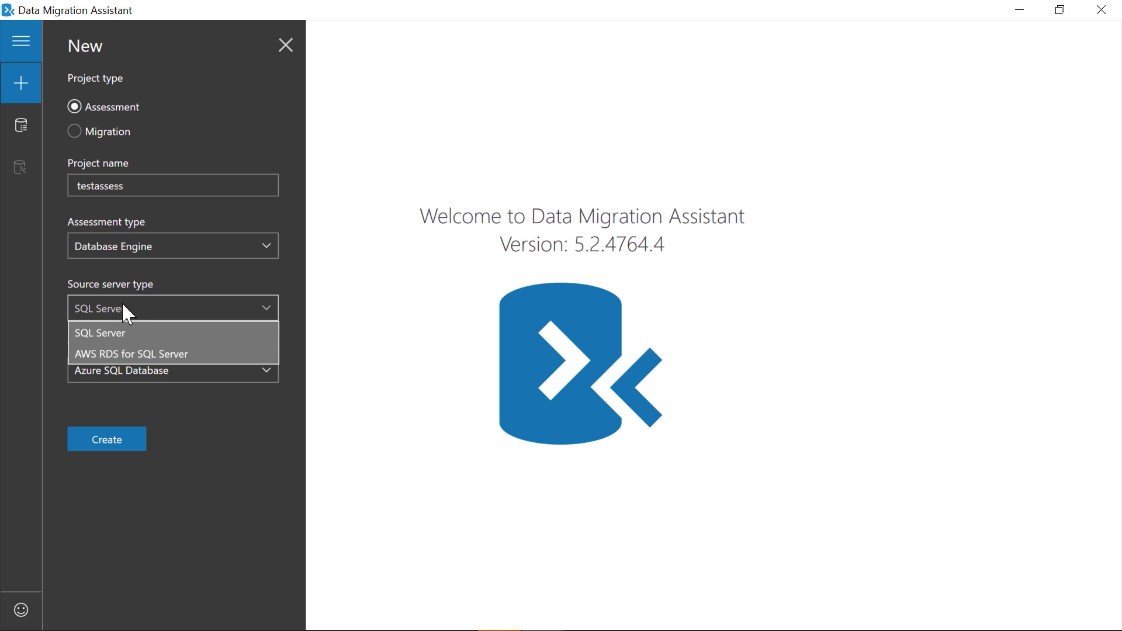
pyautogui.moveTo(136, 347)
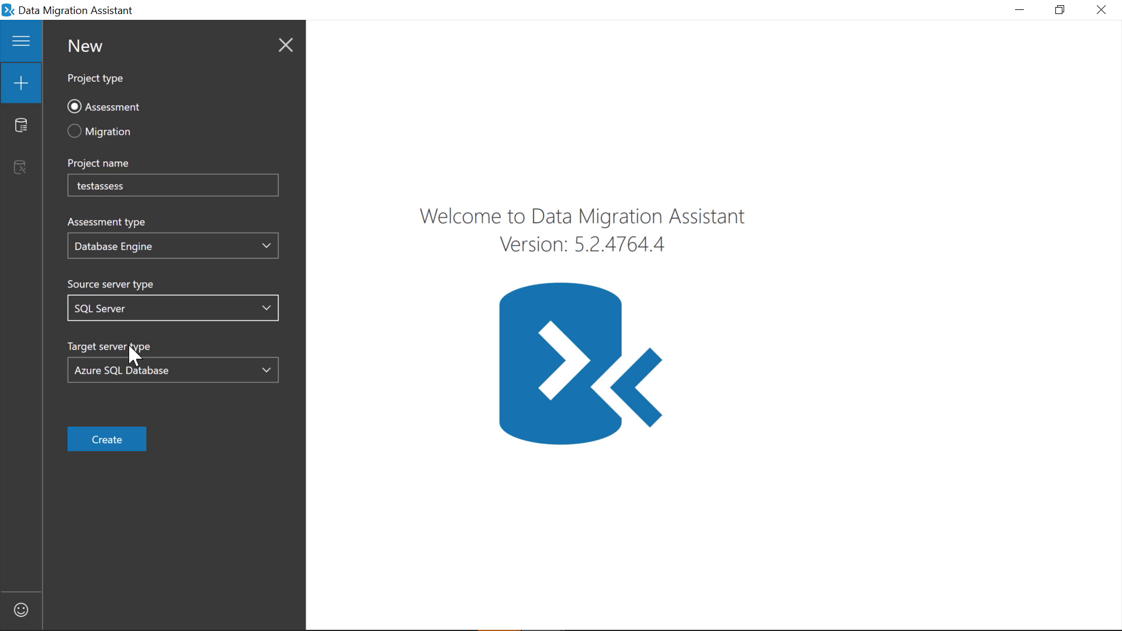
pyautogui.click(171, 370)
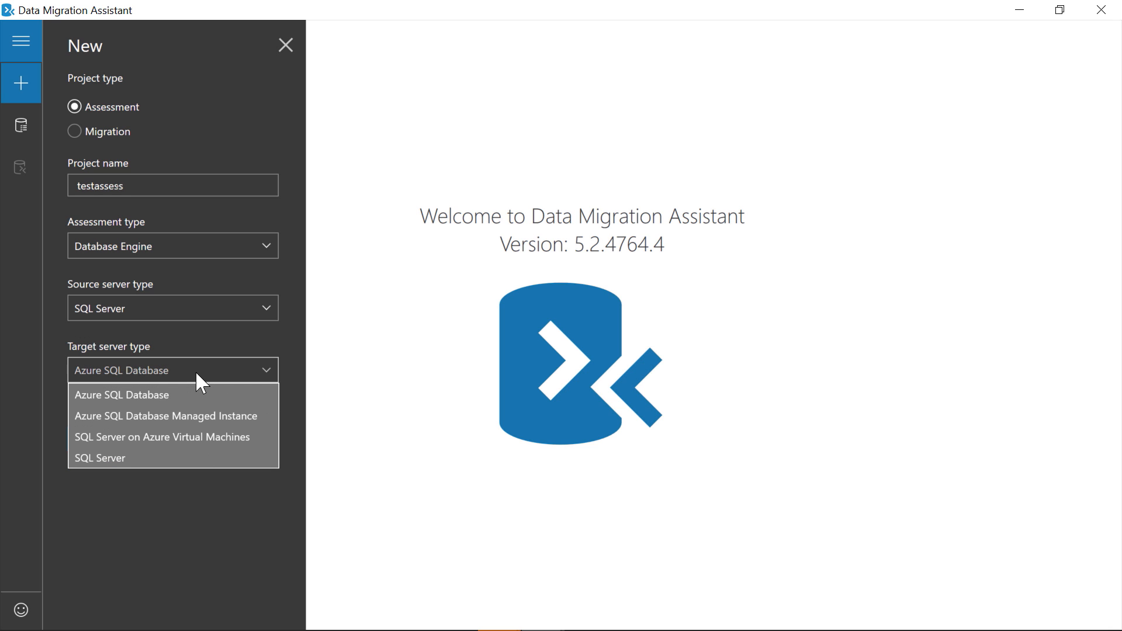
pyautogui.moveTo(199, 410)
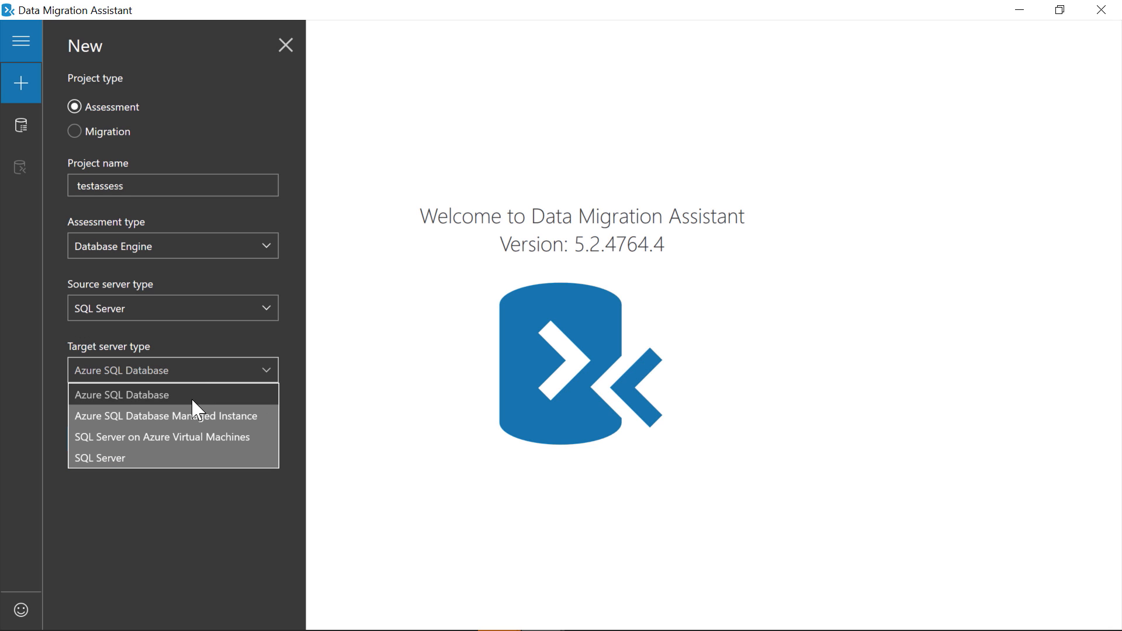
pyautogui.click(165, 416)
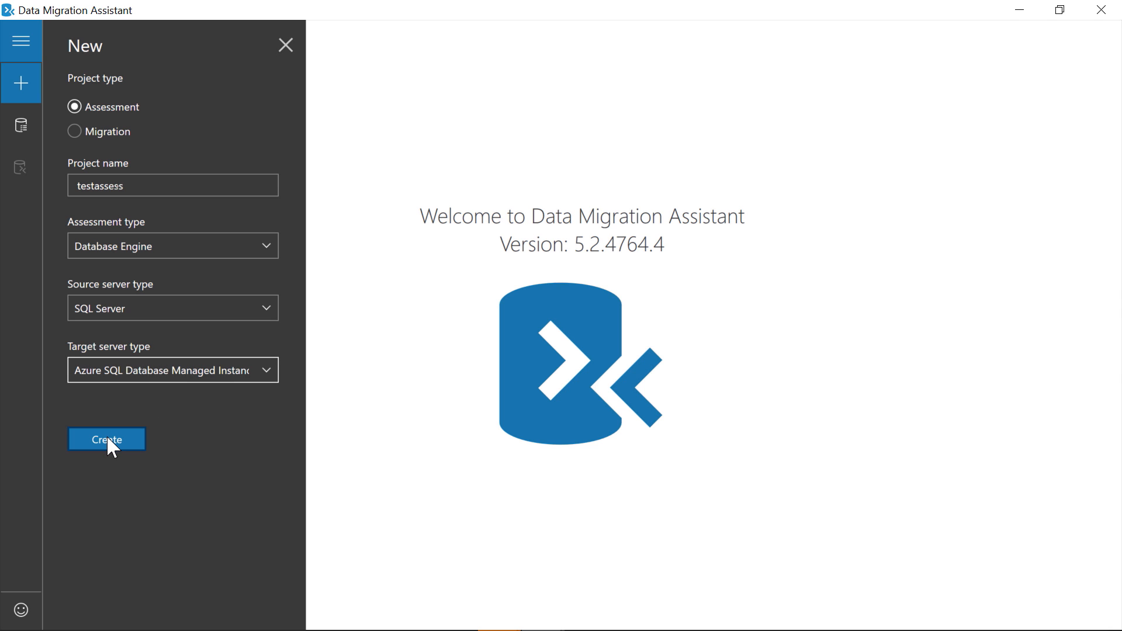
pyautogui.click(107, 438)
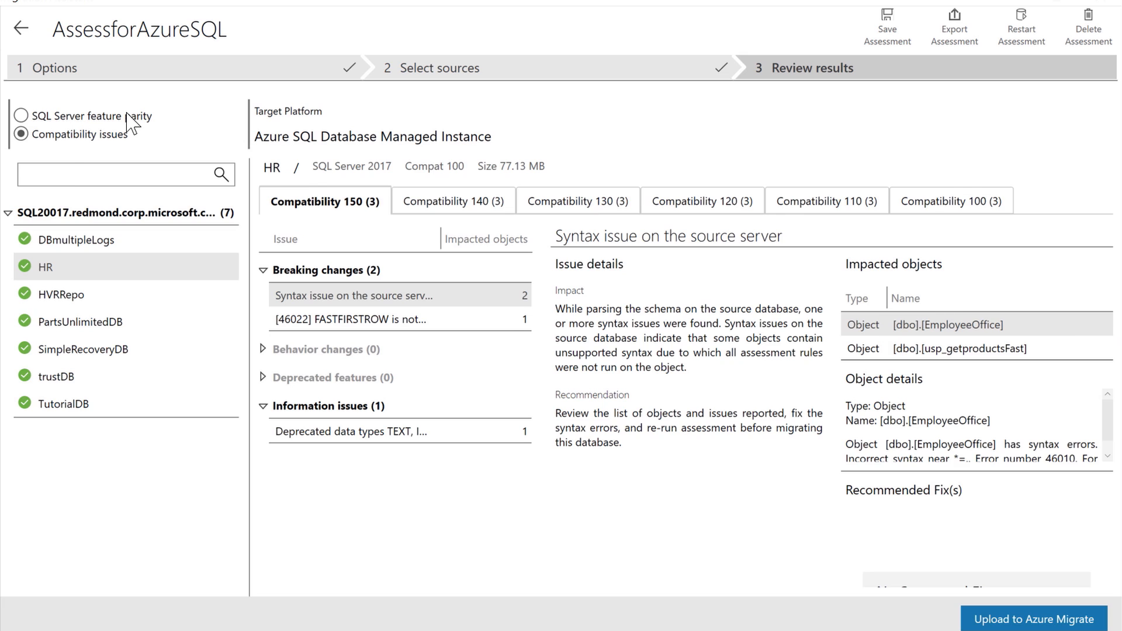
# Step: Review feature parity and source syntax issue findings, then upload the assessment to Azure Migrate
pyautogui.click(21, 116)
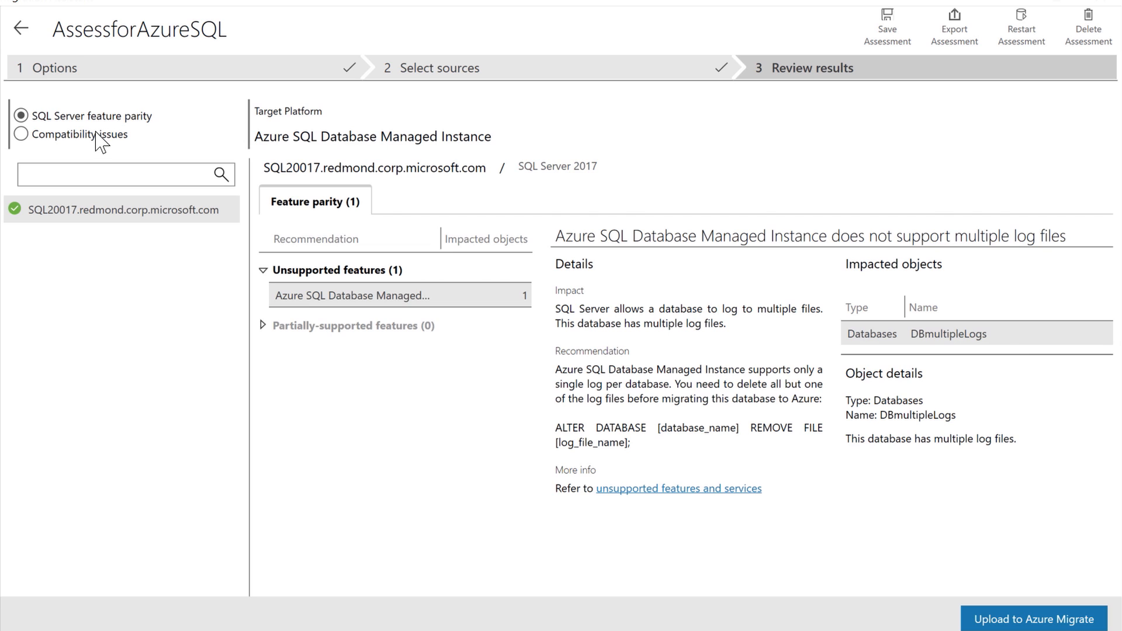
pyautogui.click(22, 133)
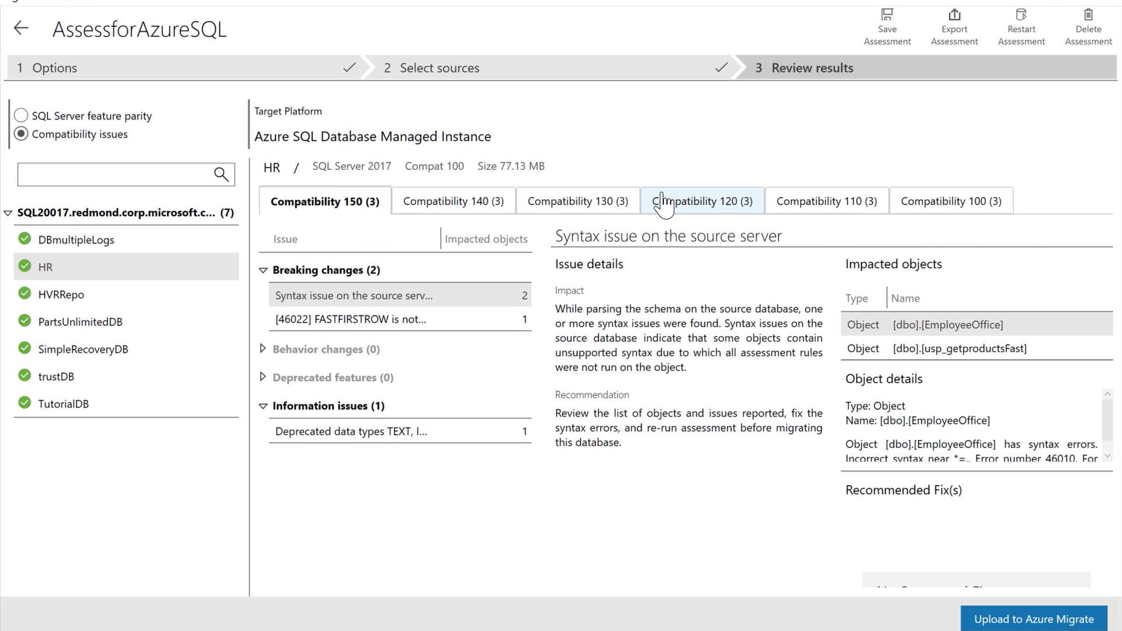
pyautogui.click(351, 295)
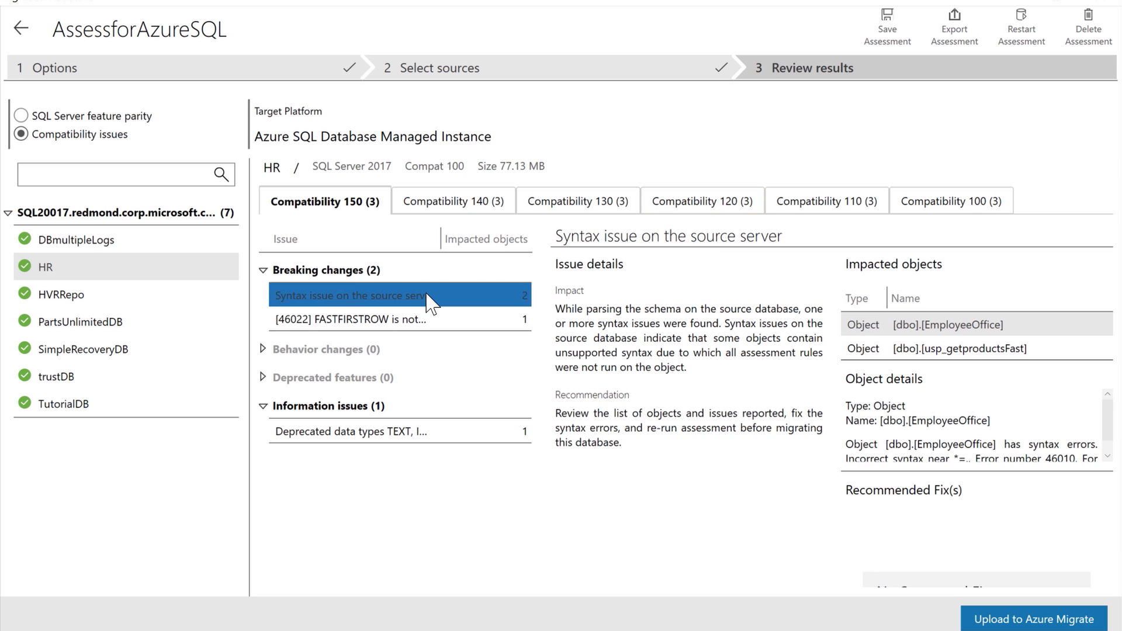
pyautogui.click(350, 319)
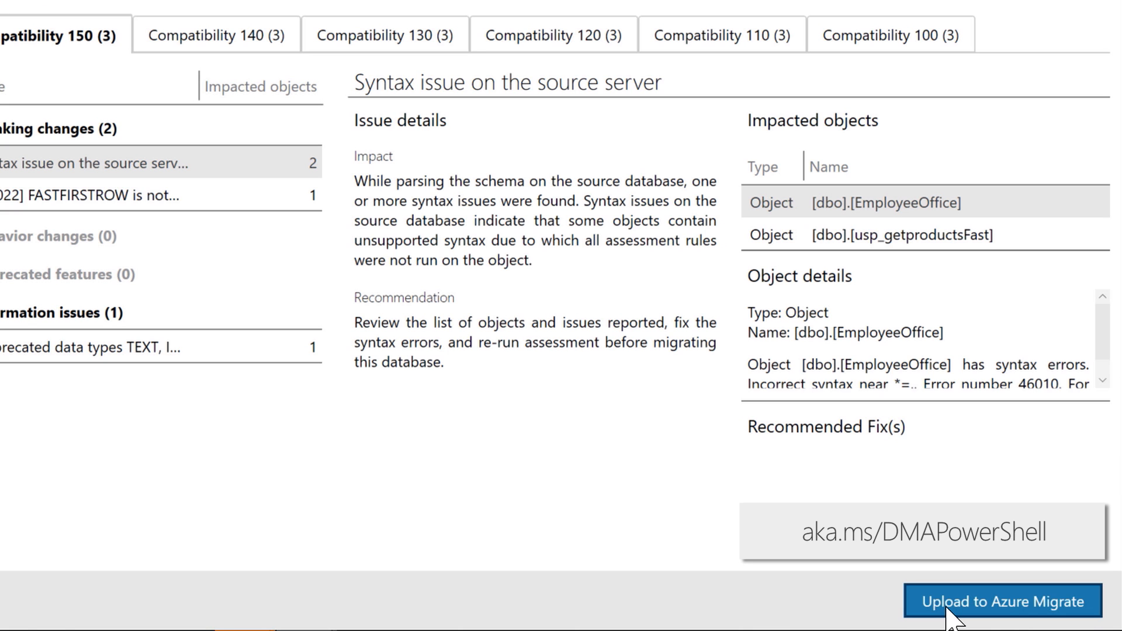
pyautogui.click(999, 601)
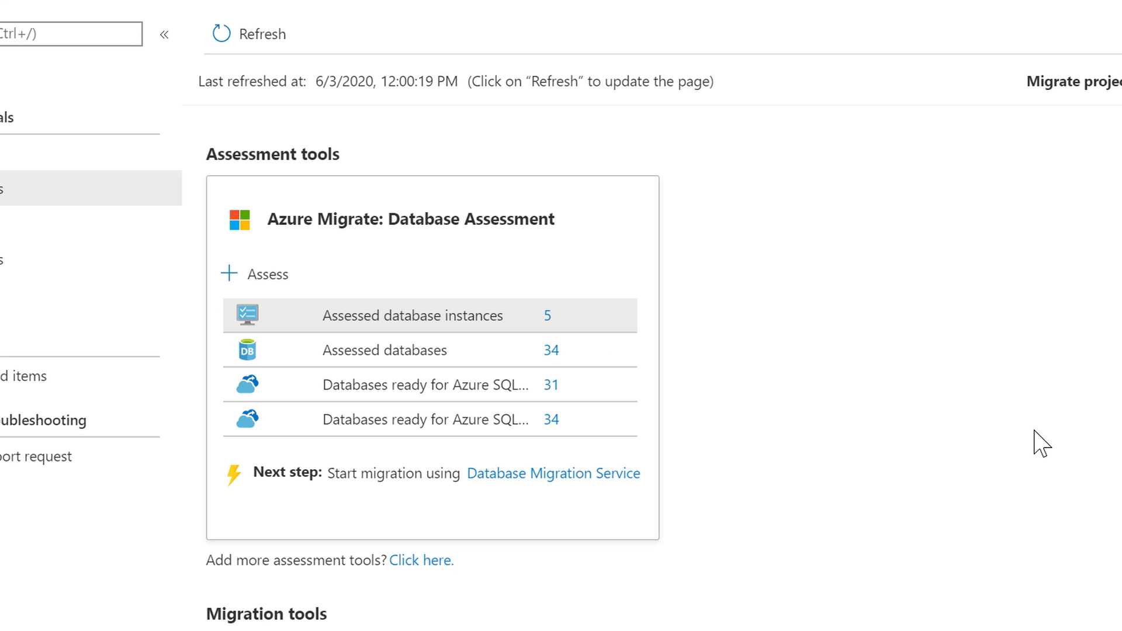
pyautogui.moveTo(1059, 415)
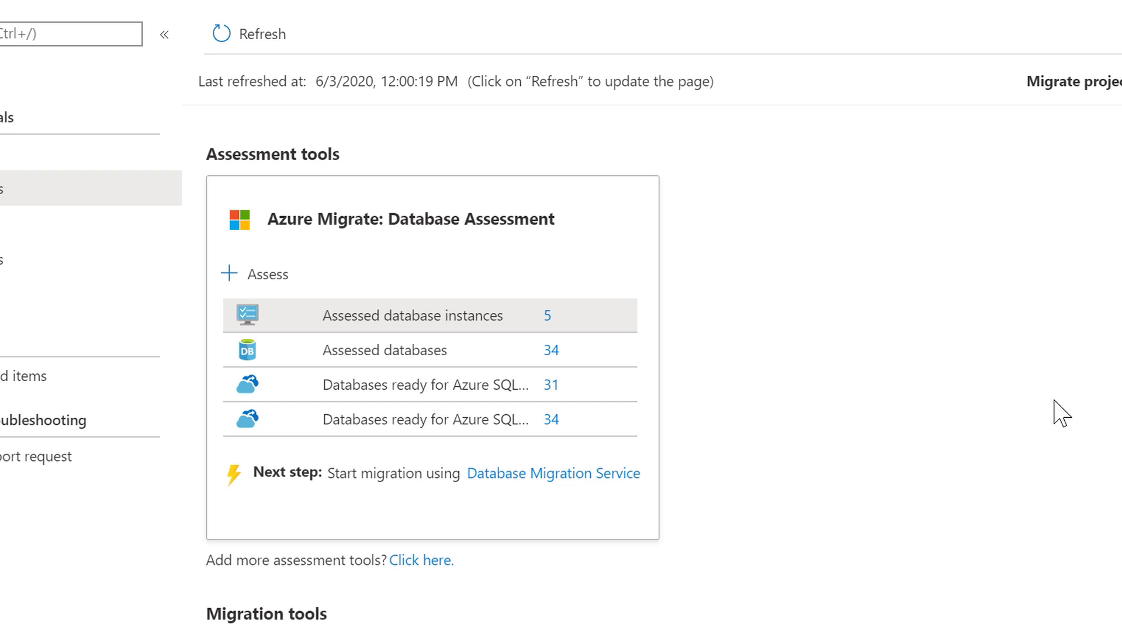
pyautogui.moveTo(629, 333)
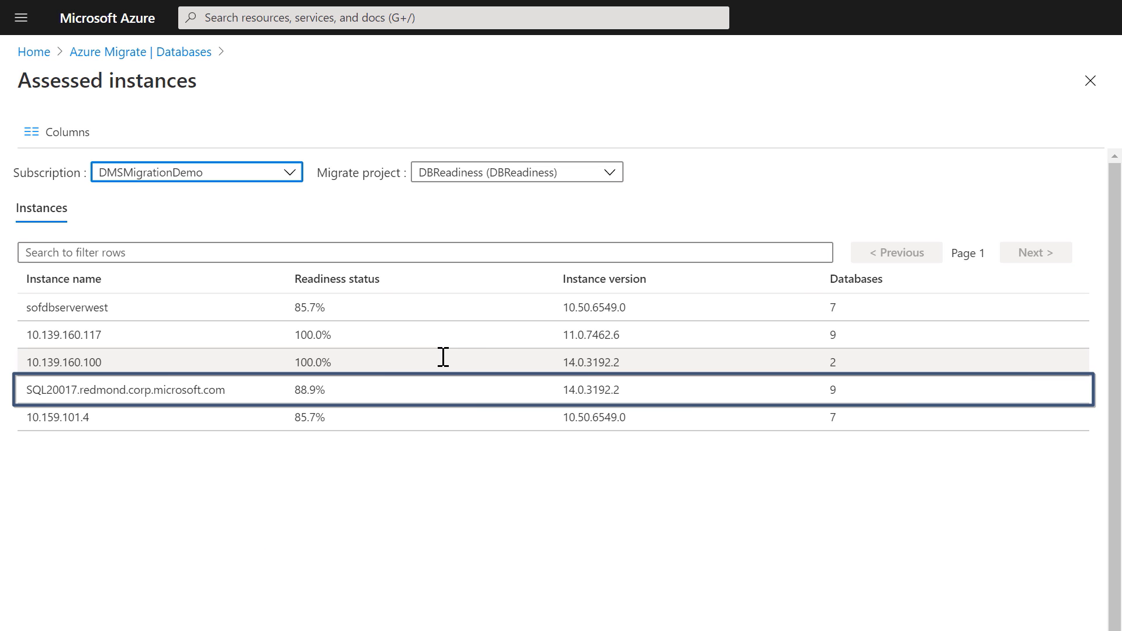
pyautogui.moveTo(442, 377)
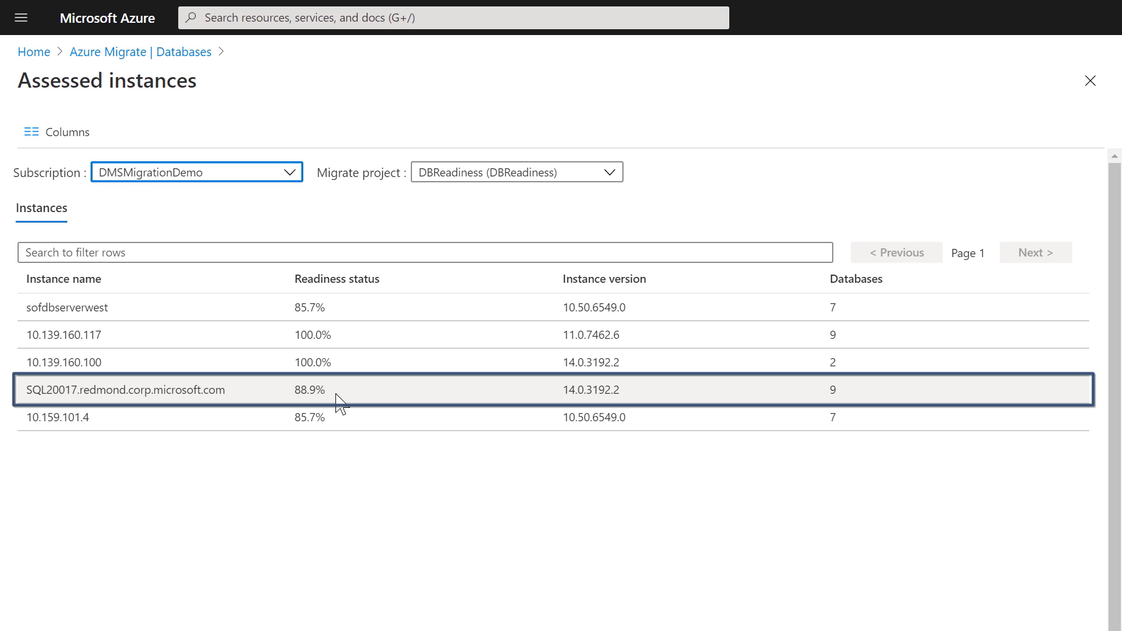
# Step: Show the databases assessed on the SQL20017 instance
pyautogui.click(125, 390)
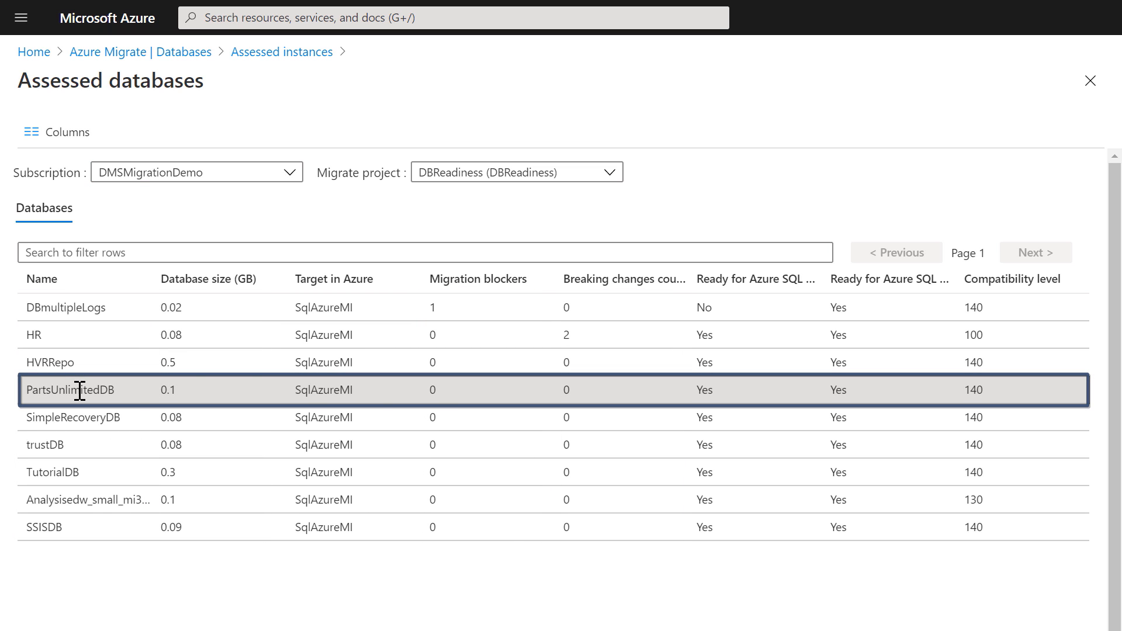
pyautogui.moveTo(571, 397)
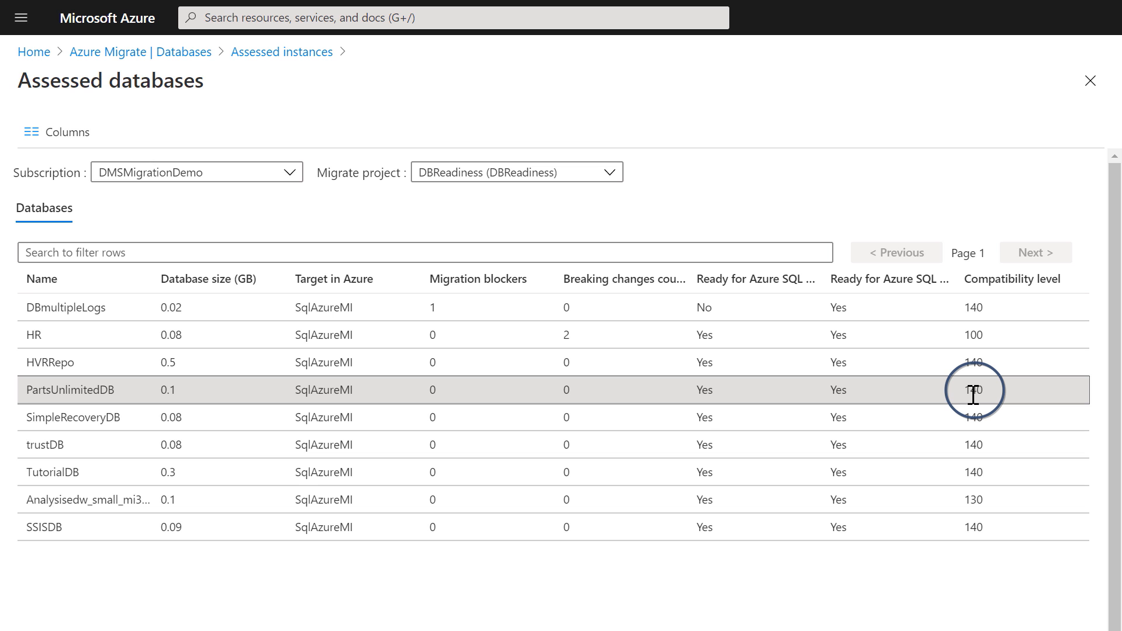
pyautogui.moveTo(971, 402)
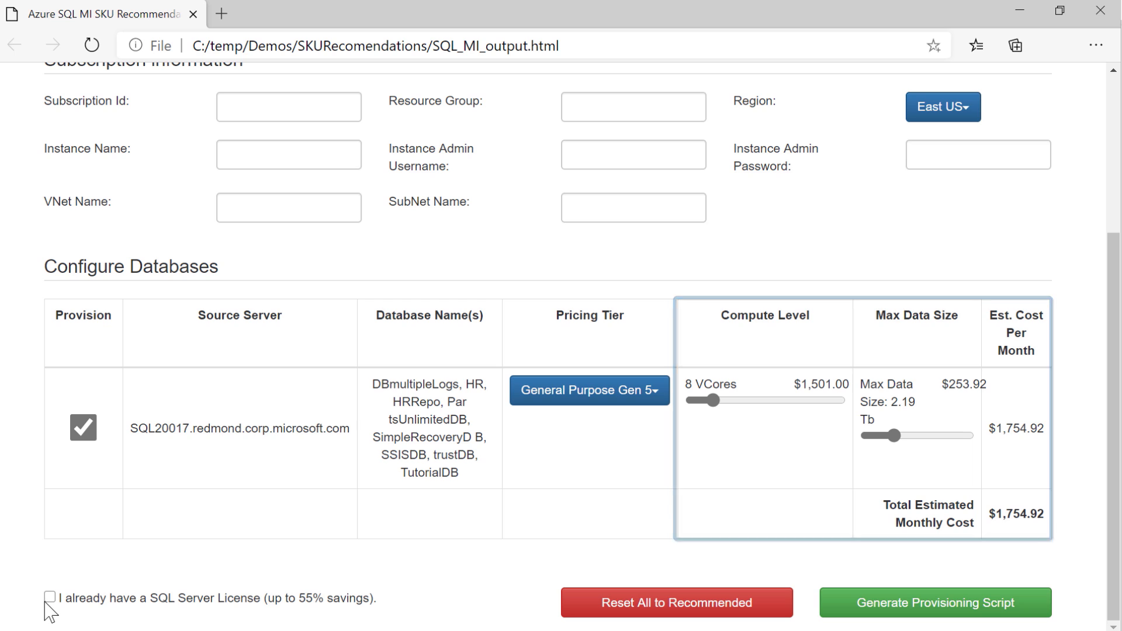
# Step: Apply existing SQL Server license savings and generate the PowerShell provisioning script
pyautogui.click(50, 598)
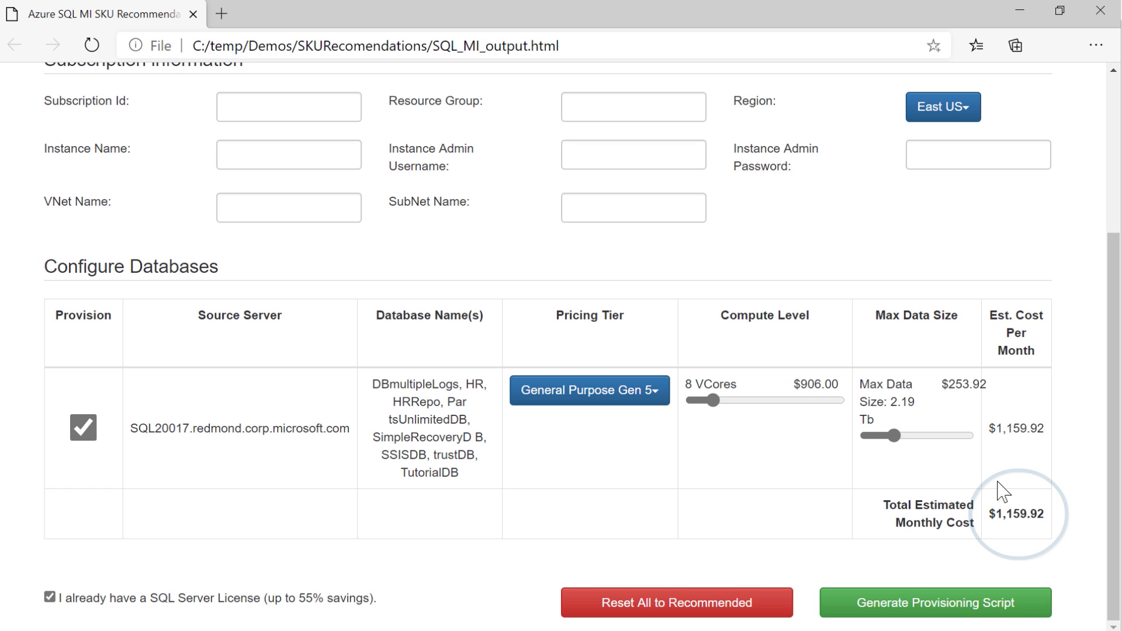
pyautogui.moveTo(289, 107)
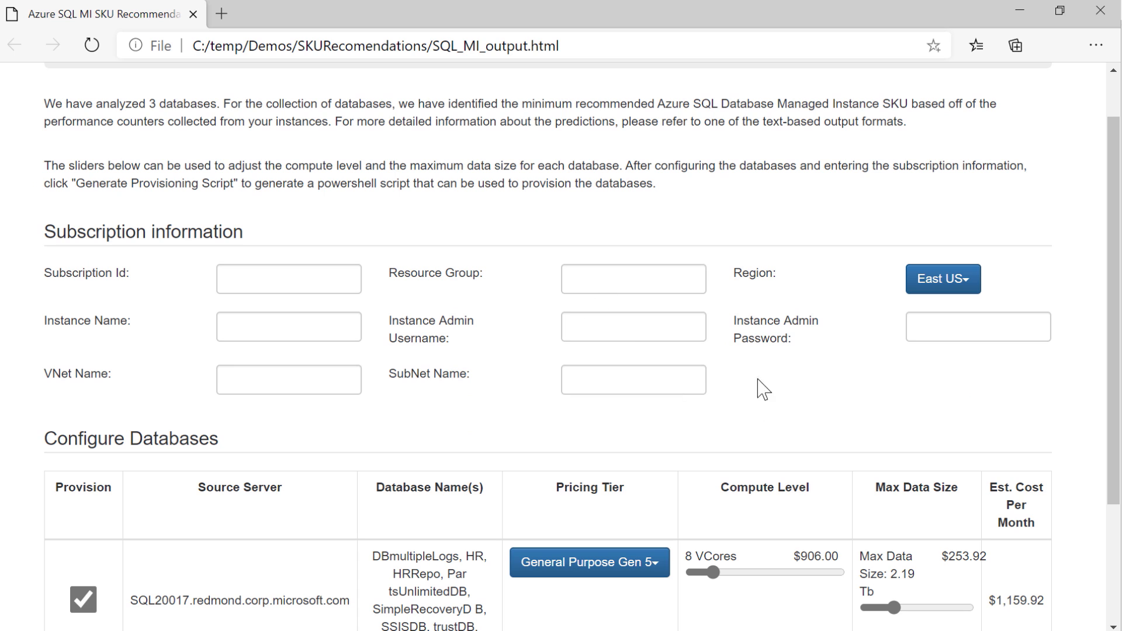
pyautogui.scroll(-3)
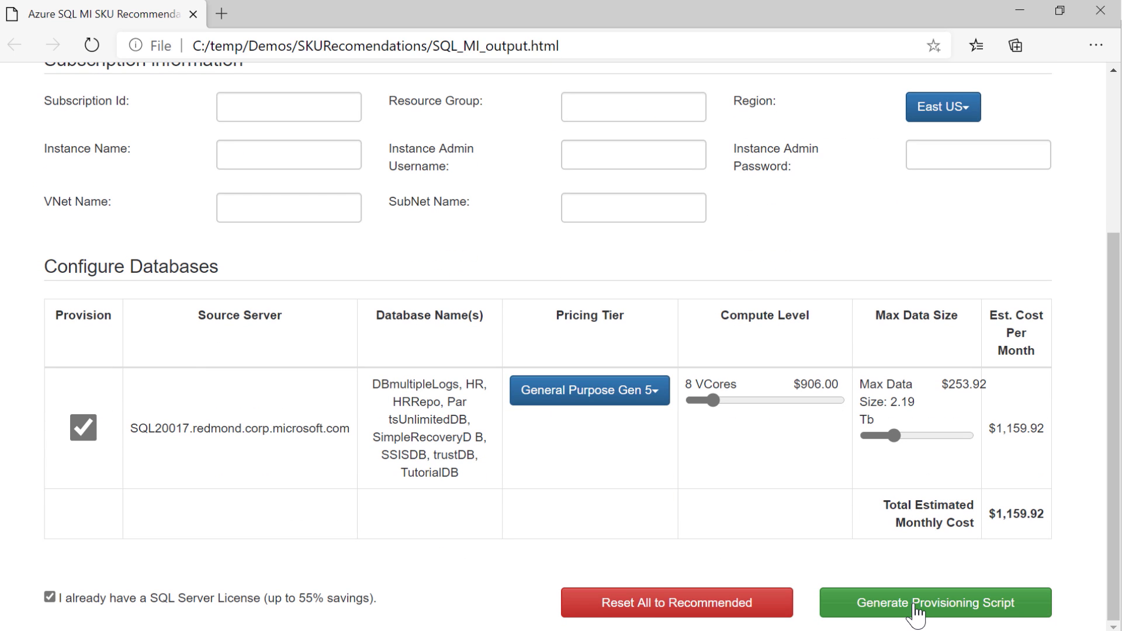
pyautogui.click(934, 602)
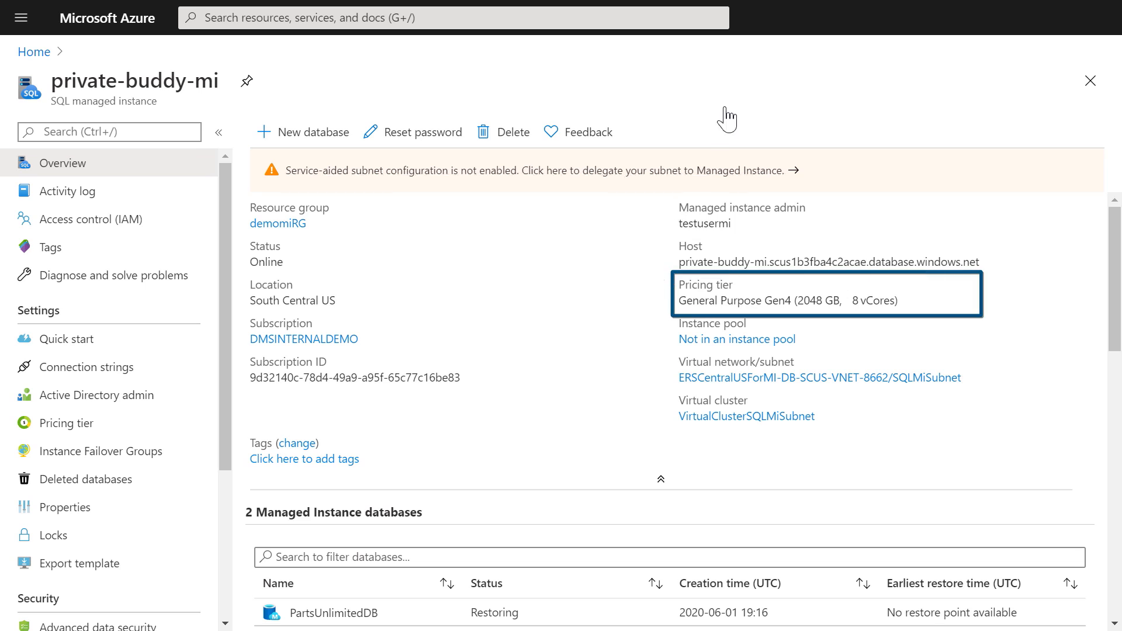
pyautogui.moveTo(685, 65)
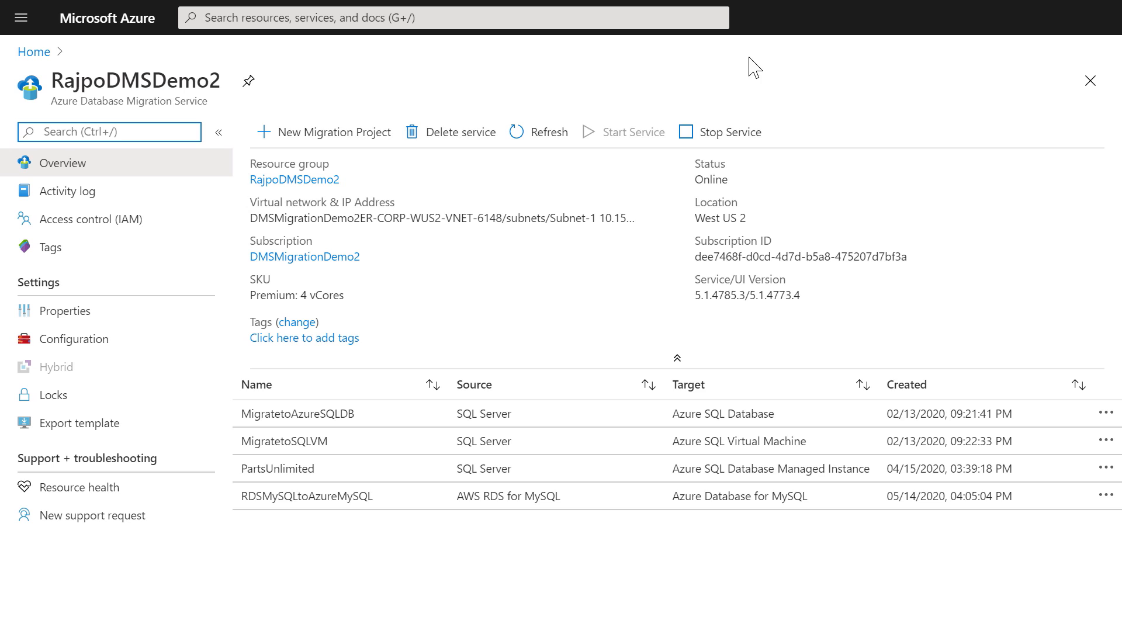
# Step: Start project 'testmigration' from SQL Server to Azure SQL Database Managed Instance
pyautogui.click(333, 133)
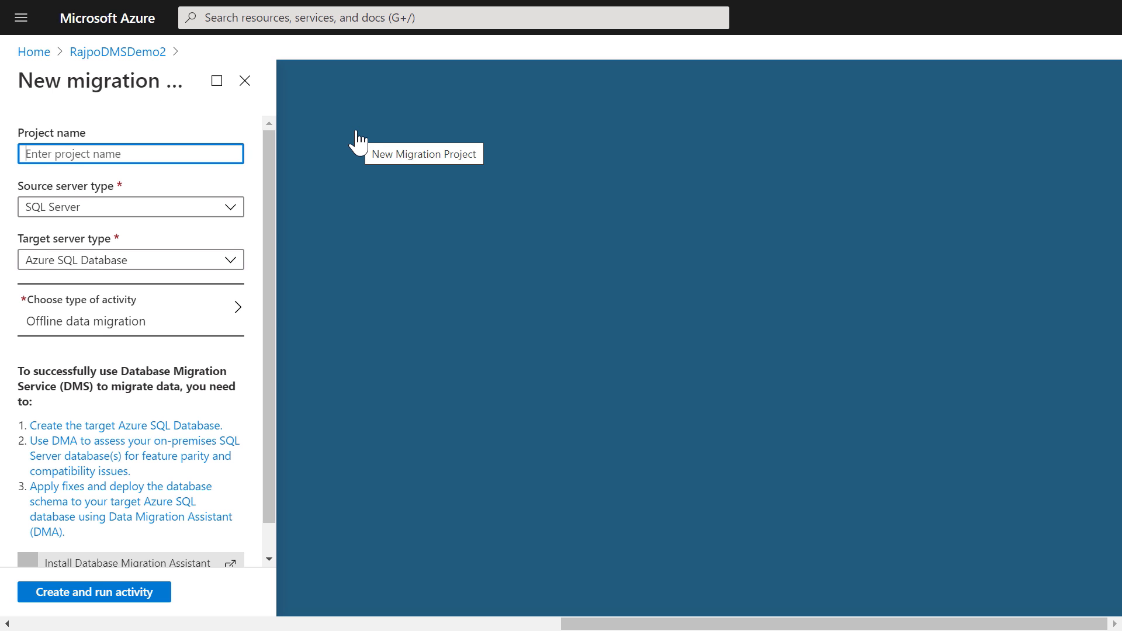
pyautogui.write('testmigration')
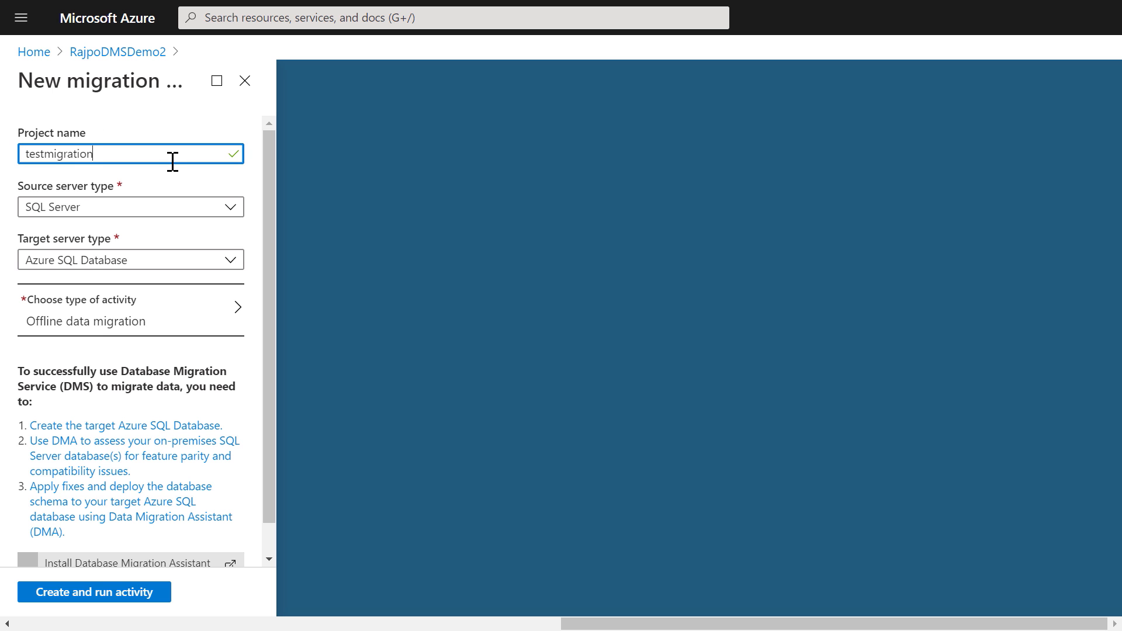
pyautogui.click(129, 207)
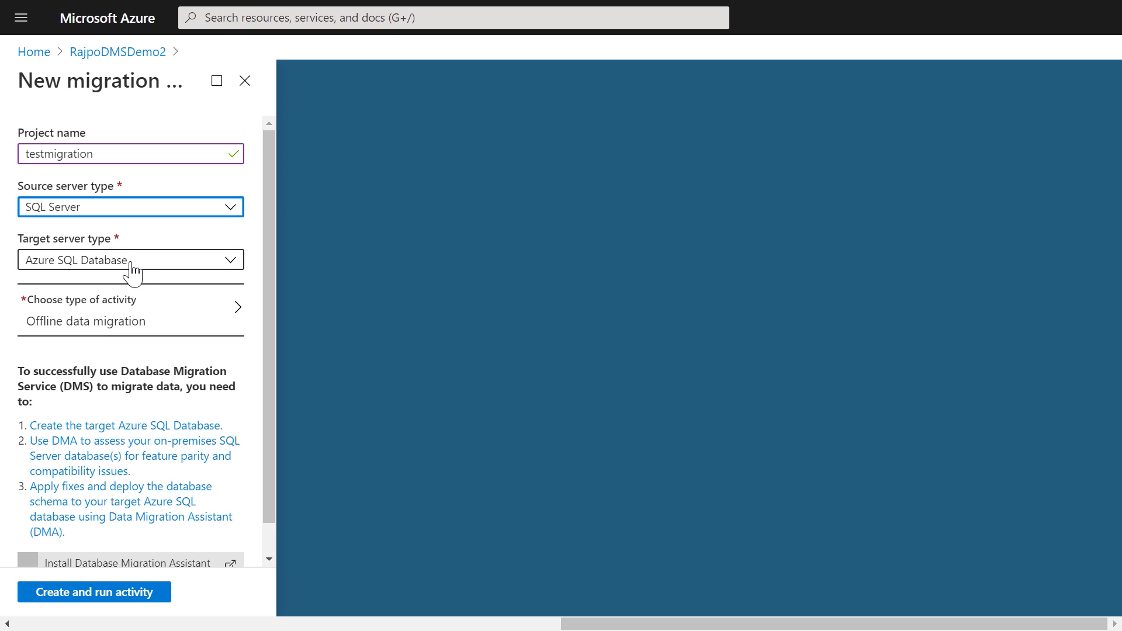
pyautogui.click(130, 259)
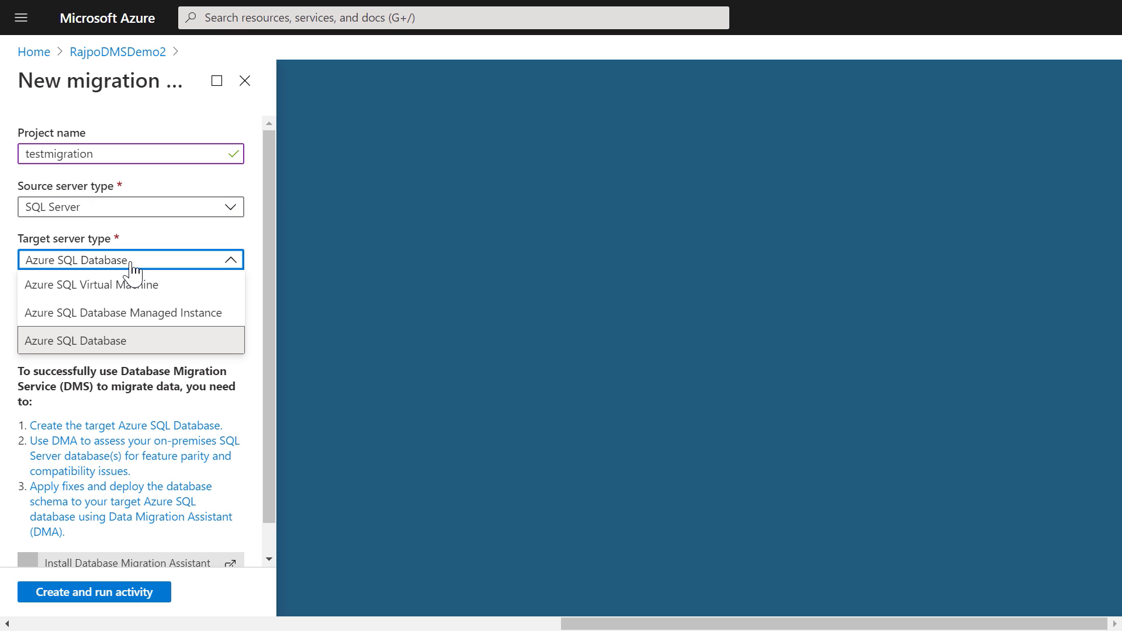
pyautogui.click(123, 313)
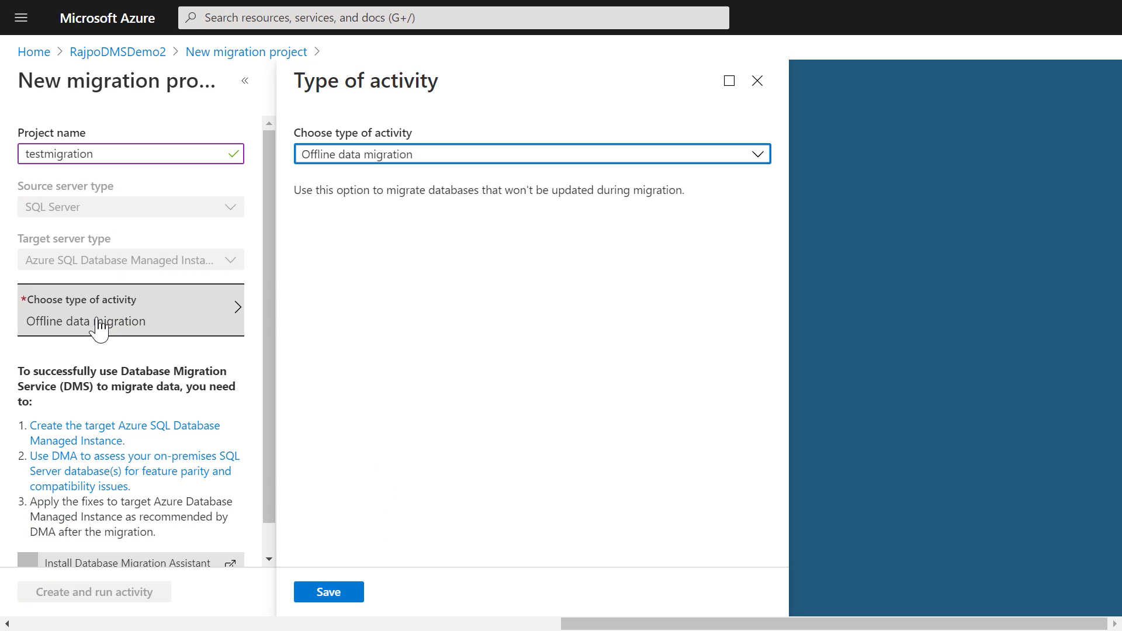
# Step: Choose Online data migration as the activity type and create the project
pyautogui.click(532, 154)
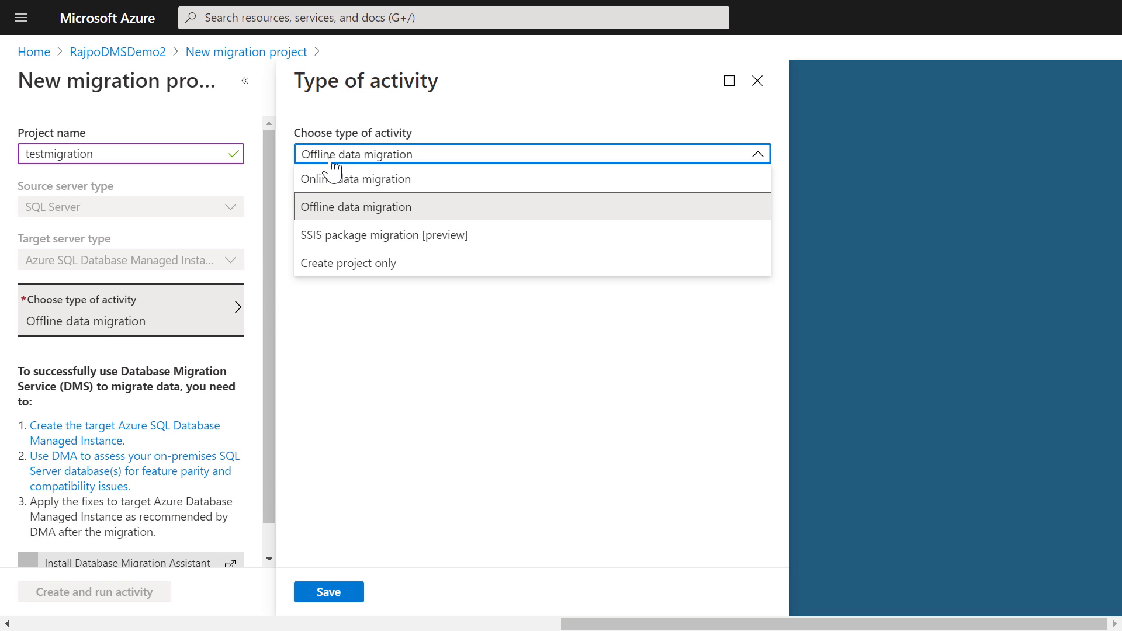
pyautogui.click(354, 179)
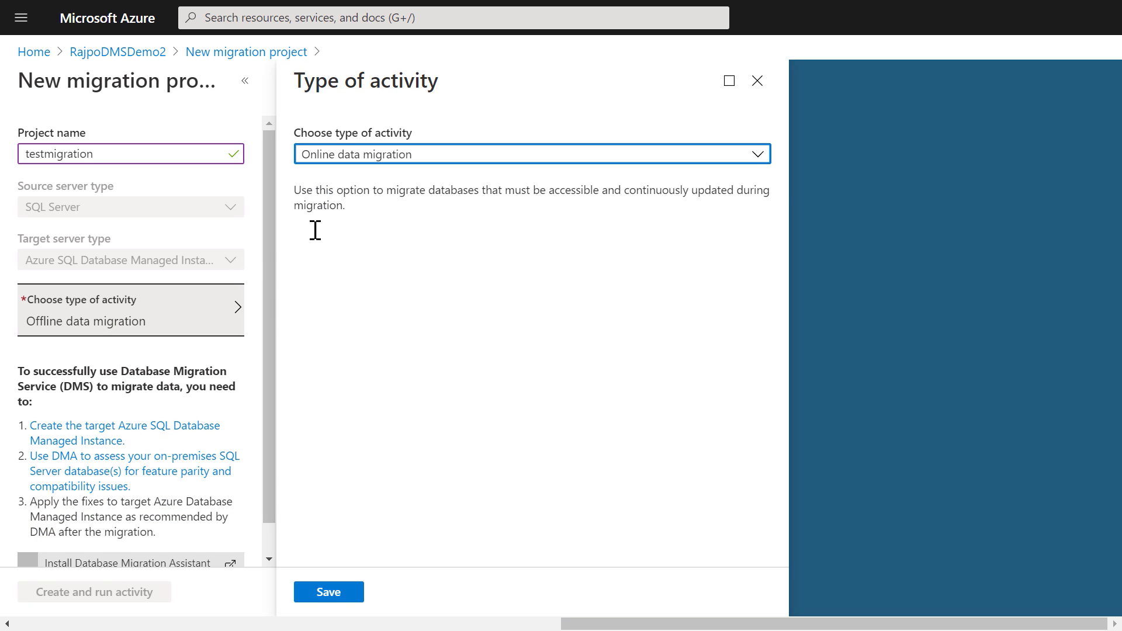
pyautogui.click(328, 591)
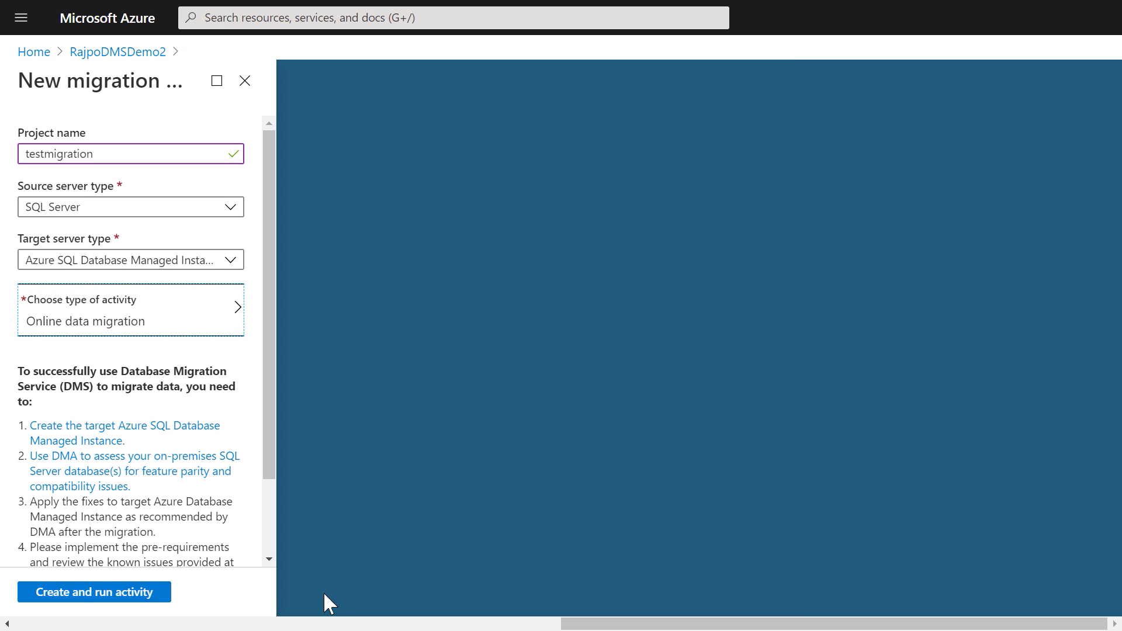
pyautogui.click(93, 591)
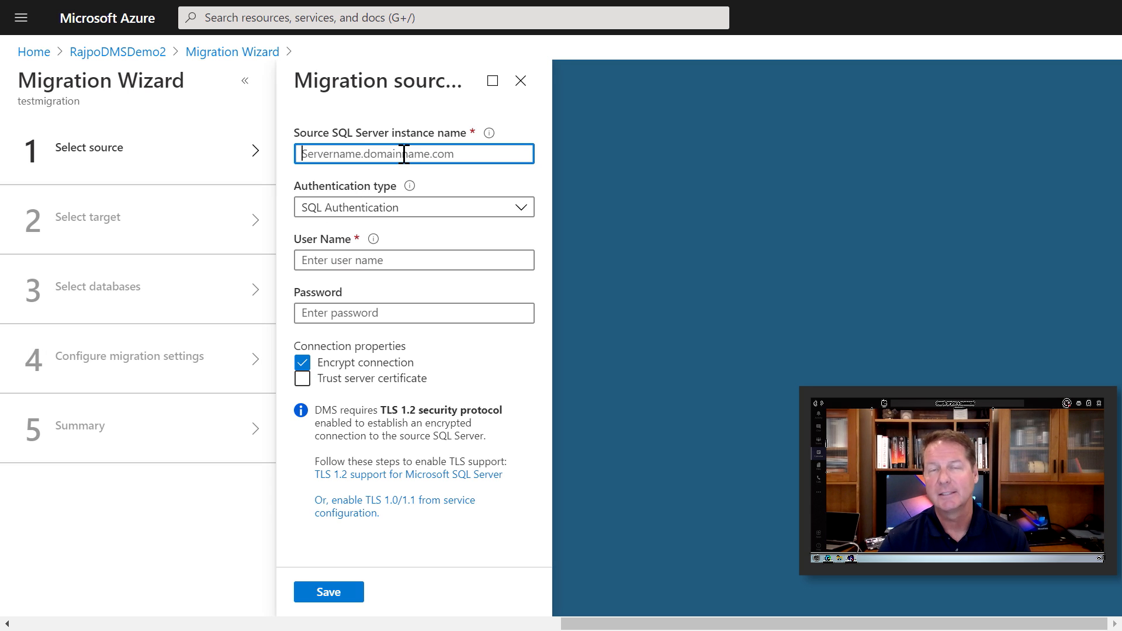
# Step: Save source SQL20017.redmond.corp.microsoft.com with SQL login credentials and trusted server certificate
pyautogui.write('SQL20017.redmond.corp.microsoft.com')
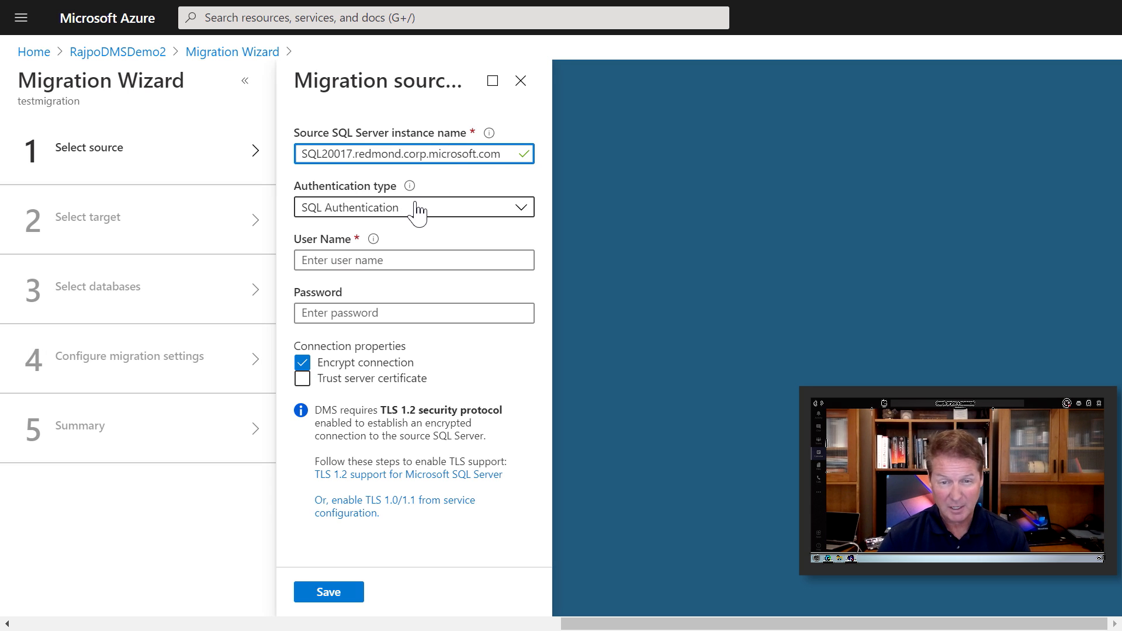
pyautogui.click(412, 259)
pyautogui.write('dmpmteam')
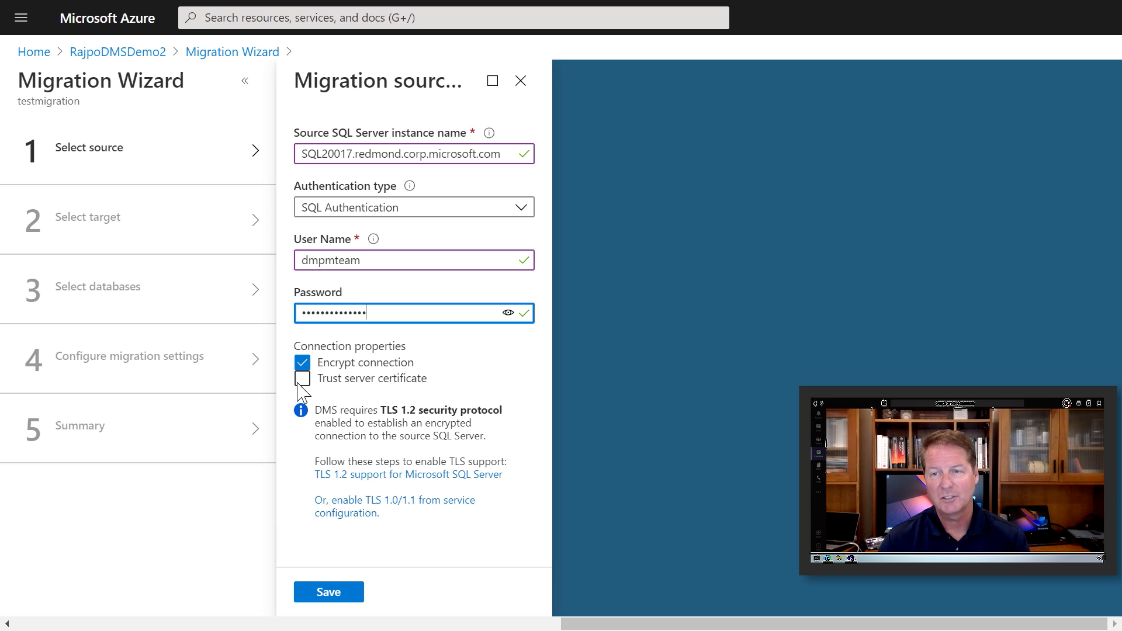
pyautogui.click(303, 378)
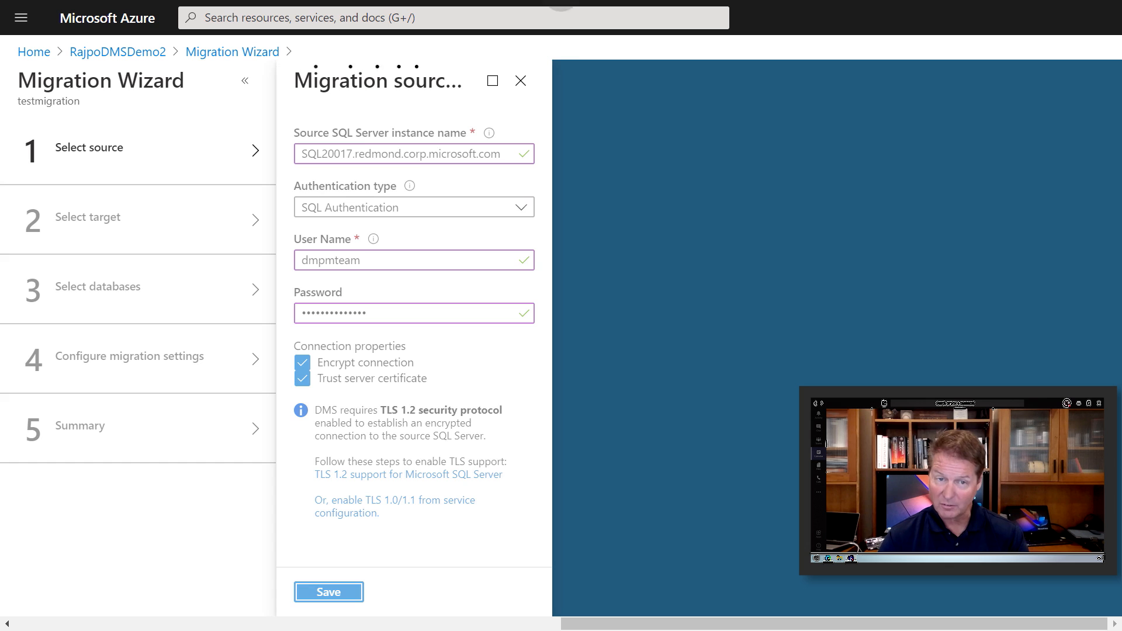
pyautogui.click(329, 592)
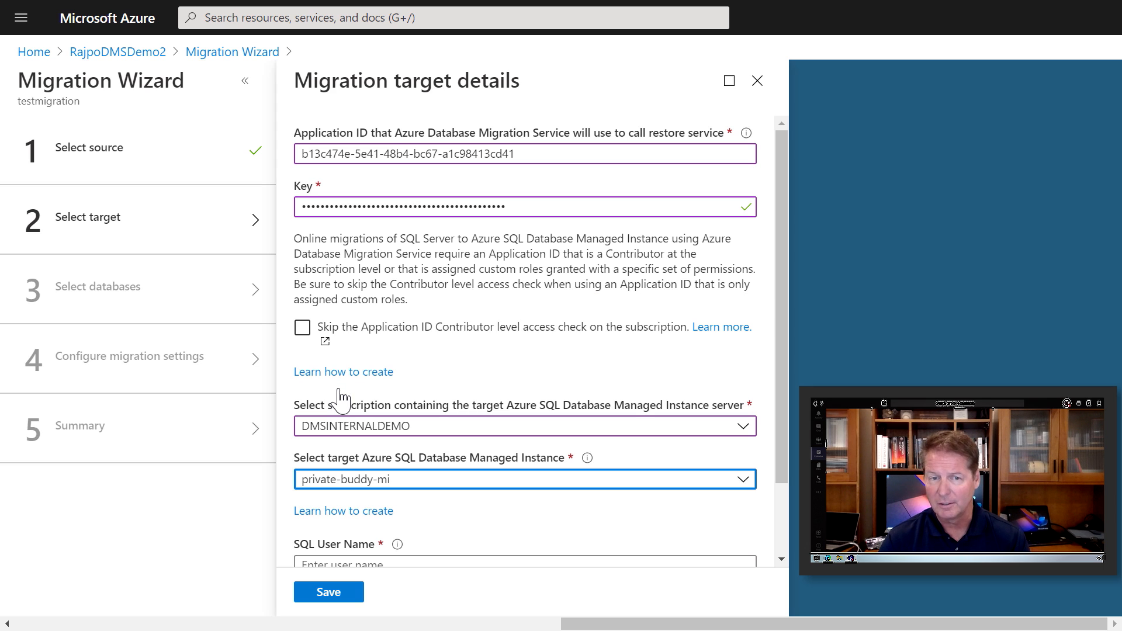
# Step: Scroll down through the SQL20017 source databases list
pyautogui.scroll(-3)
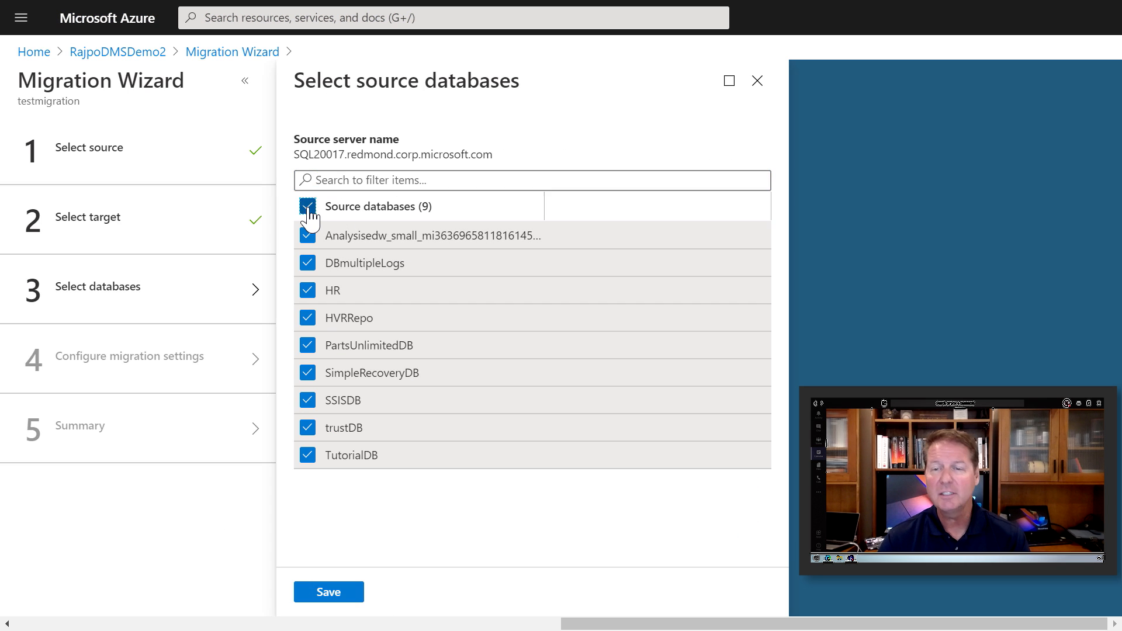
# Step: Select only PartsUnlimitedDB among the nine source databases
pyautogui.click(307, 206)
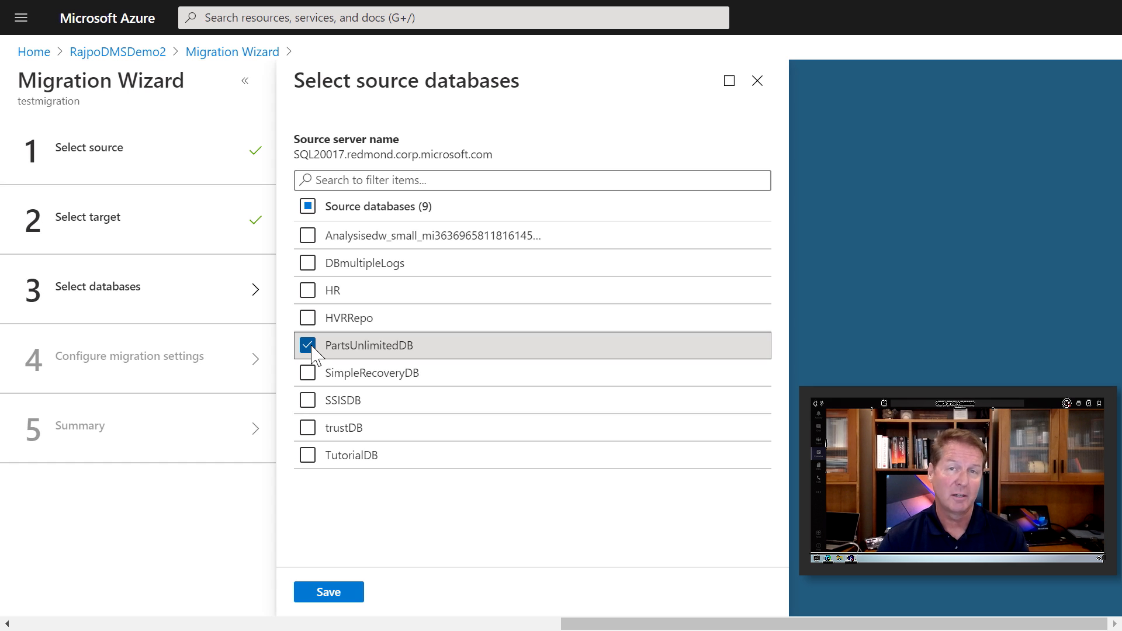
pyautogui.click(328, 592)
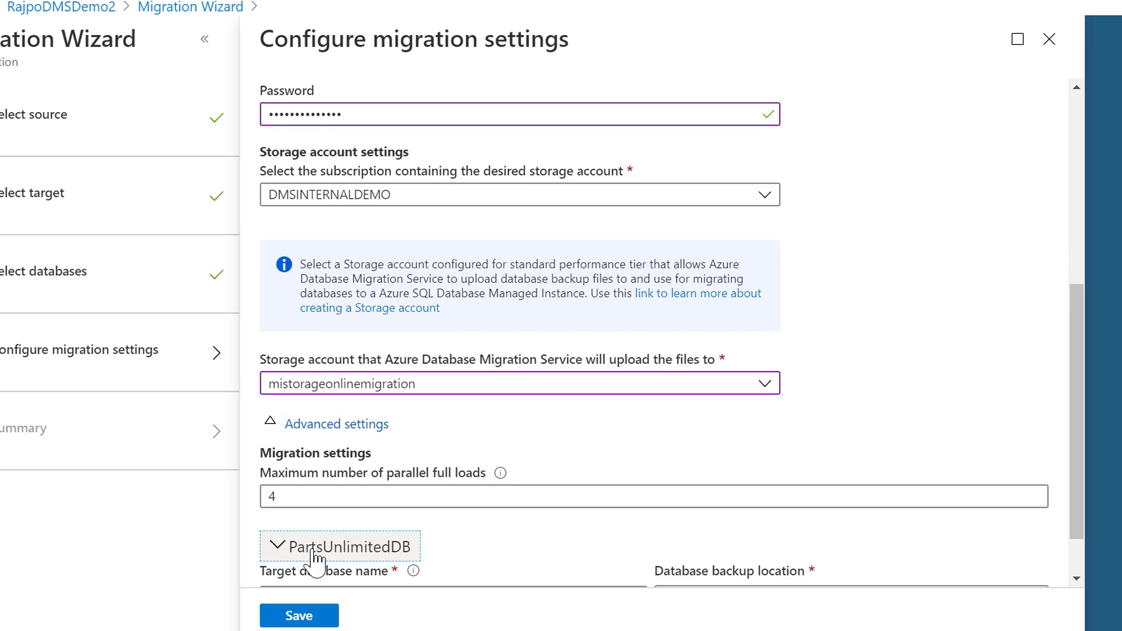
# Step: Rename the target database to PartsUnlimitedDB_new and move on to the activity summary
pyautogui.scroll(-3)
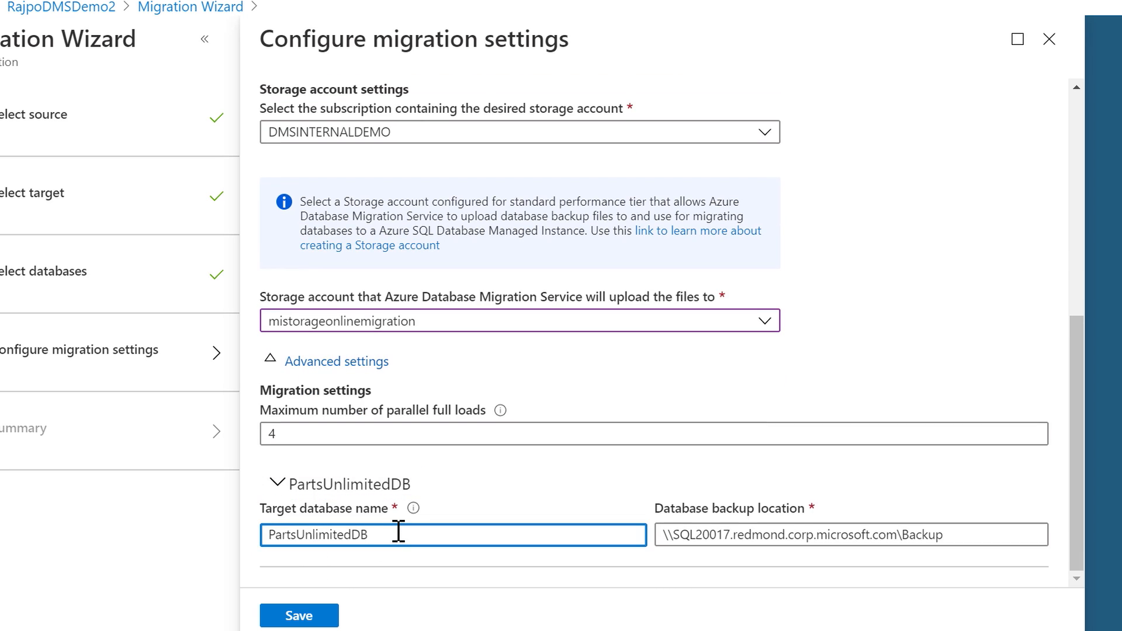
pyautogui.write('_new')
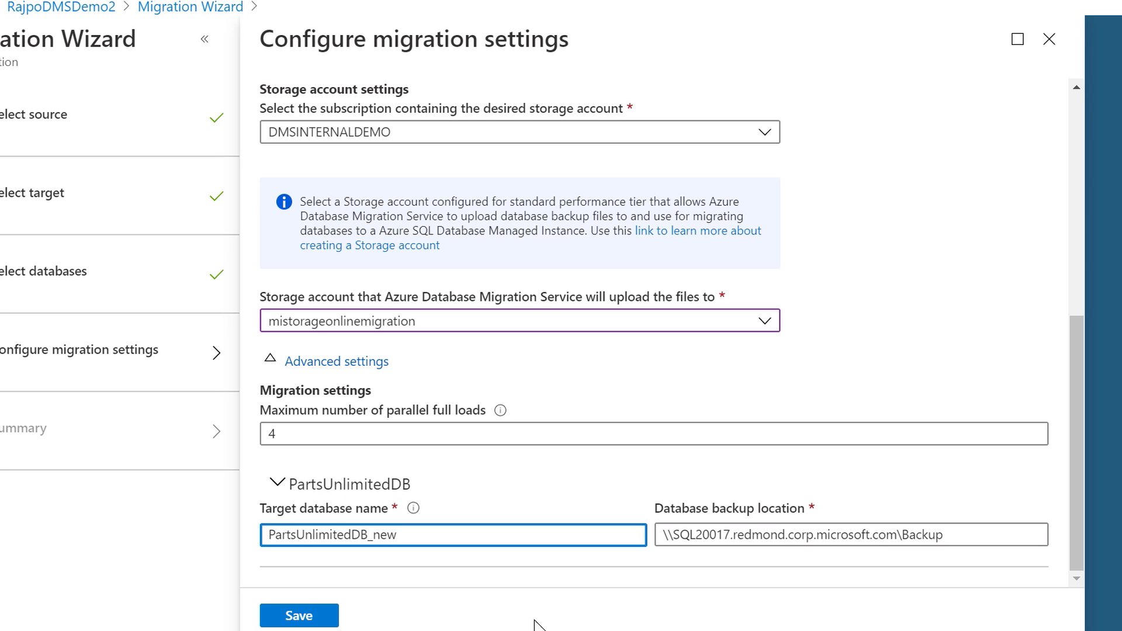
pyautogui.click(298, 615)
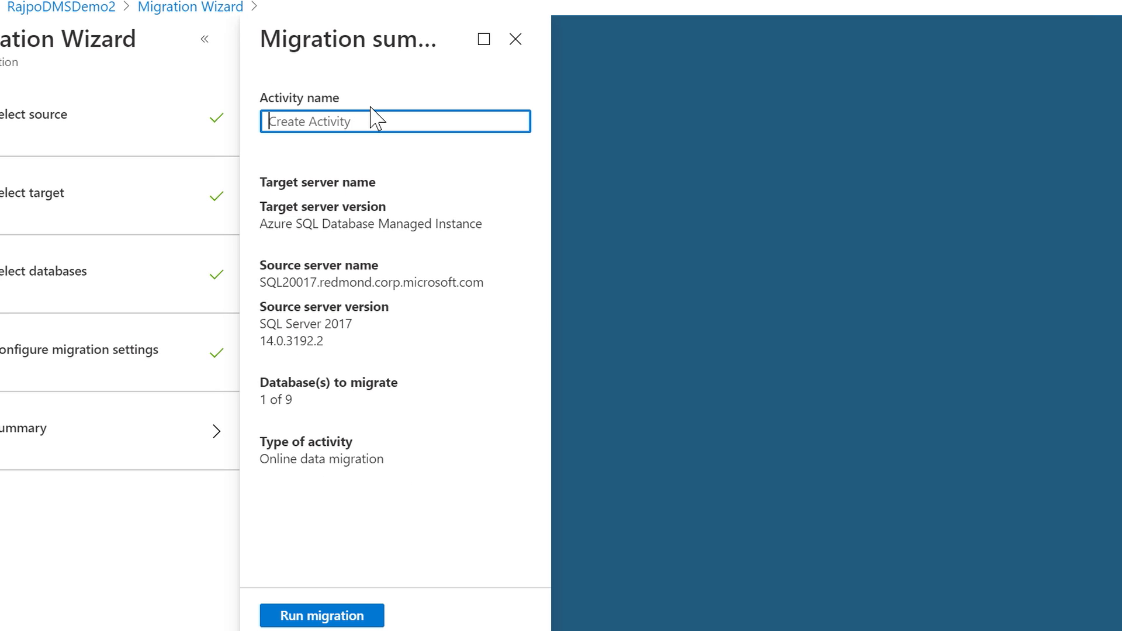
# Step: Name the activity Runactivity and run the online migration
pyautogui.write('Runactivity')
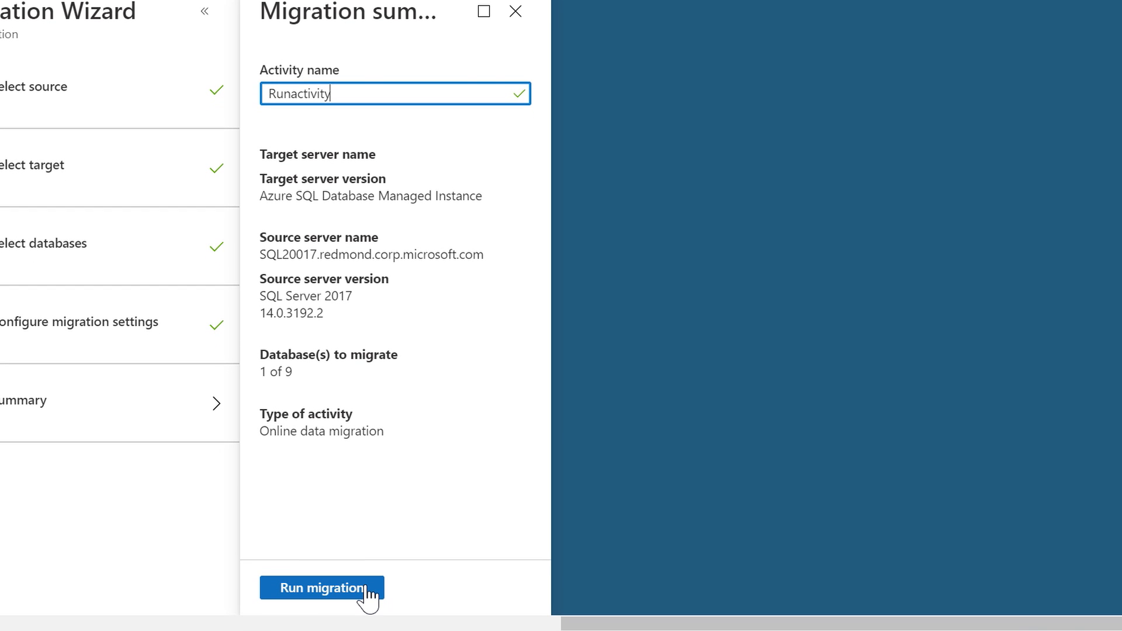
pyautogui.click(322, 587)
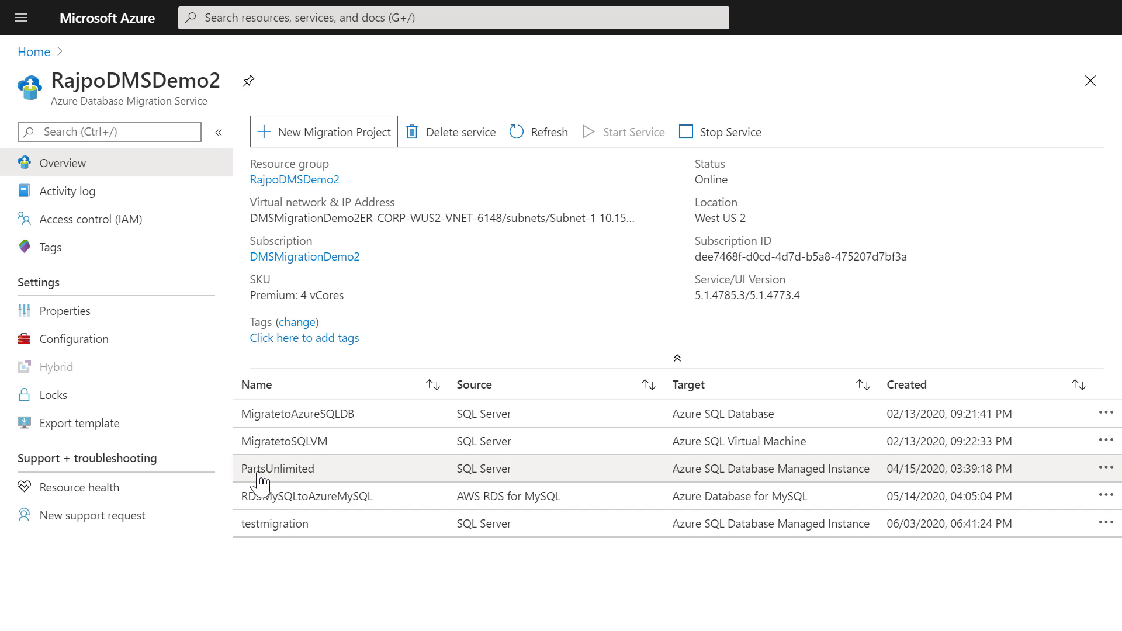
# Step: Drill into the PartsUnlimited project's Onlinemigration activity to the PartsUnlimitedDB details
pyautogui.click(278, 468)
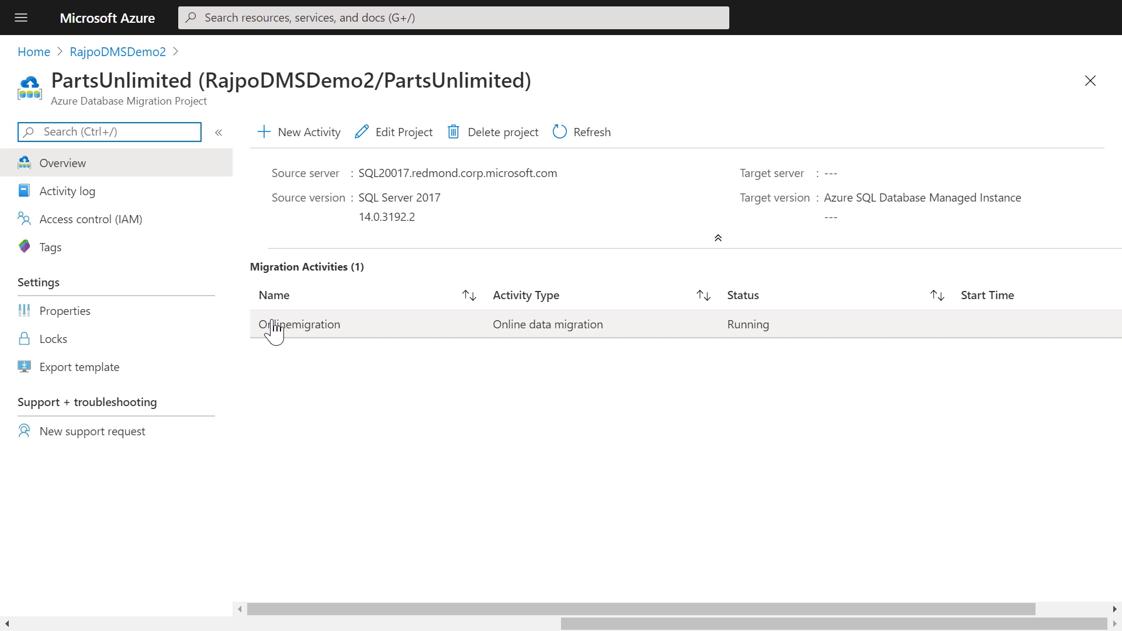
pyautogui.click(299, 323)
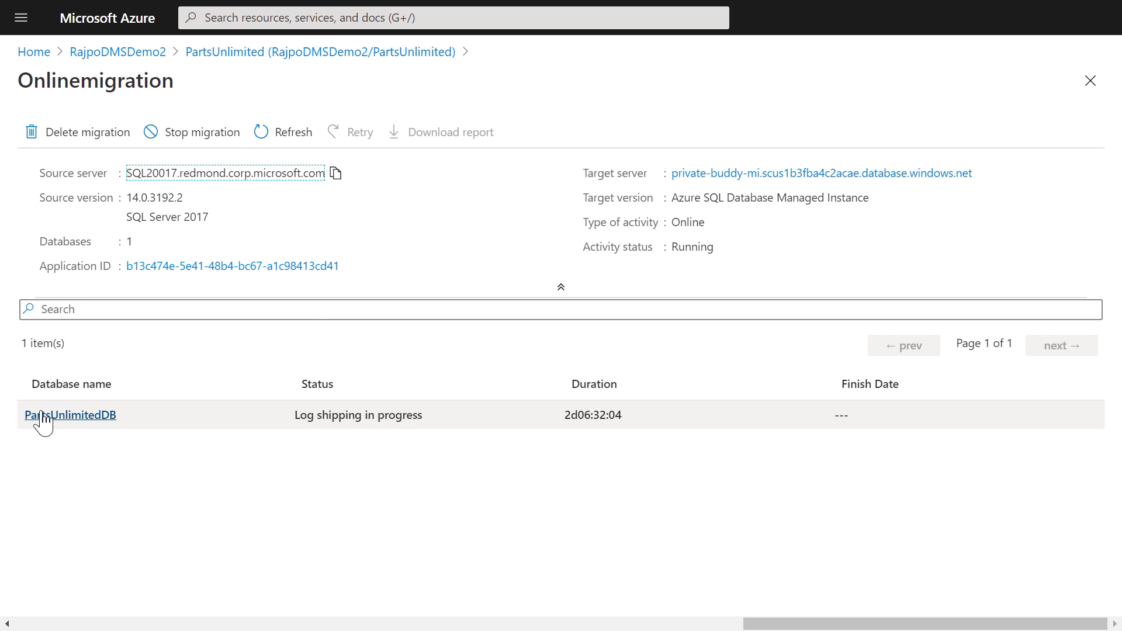
pyautogui.click(70, 415)
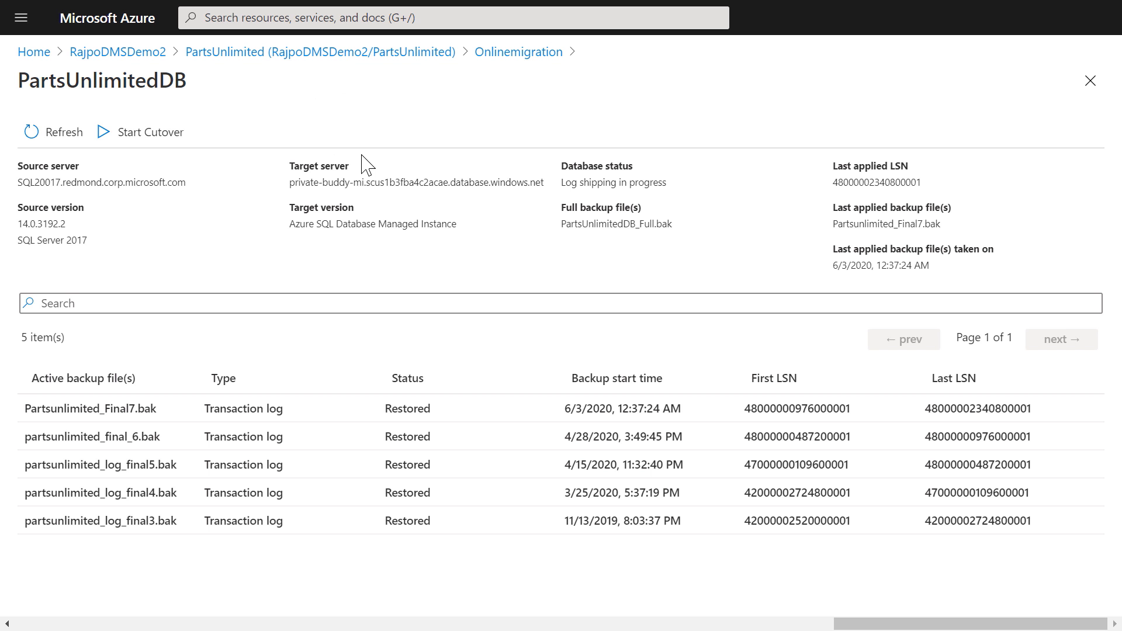
pyautogui.moveTo(56, 139)
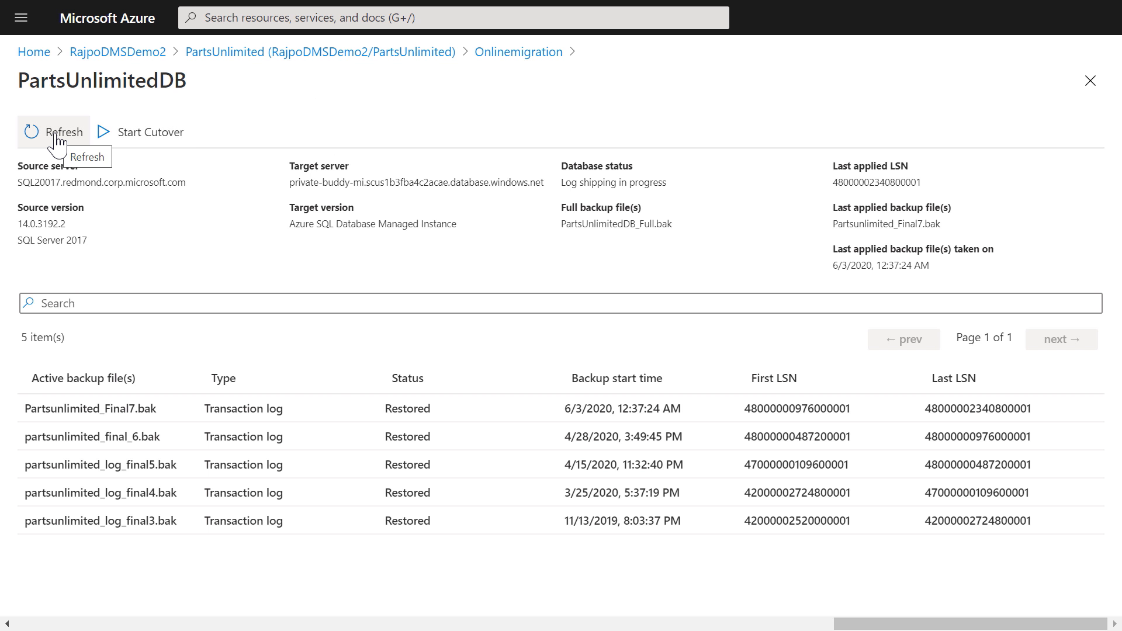
# Step: Refresh to see Partsunlimited_Final8.bak restored and begin the cutover
pyautogui.click(54, 132)
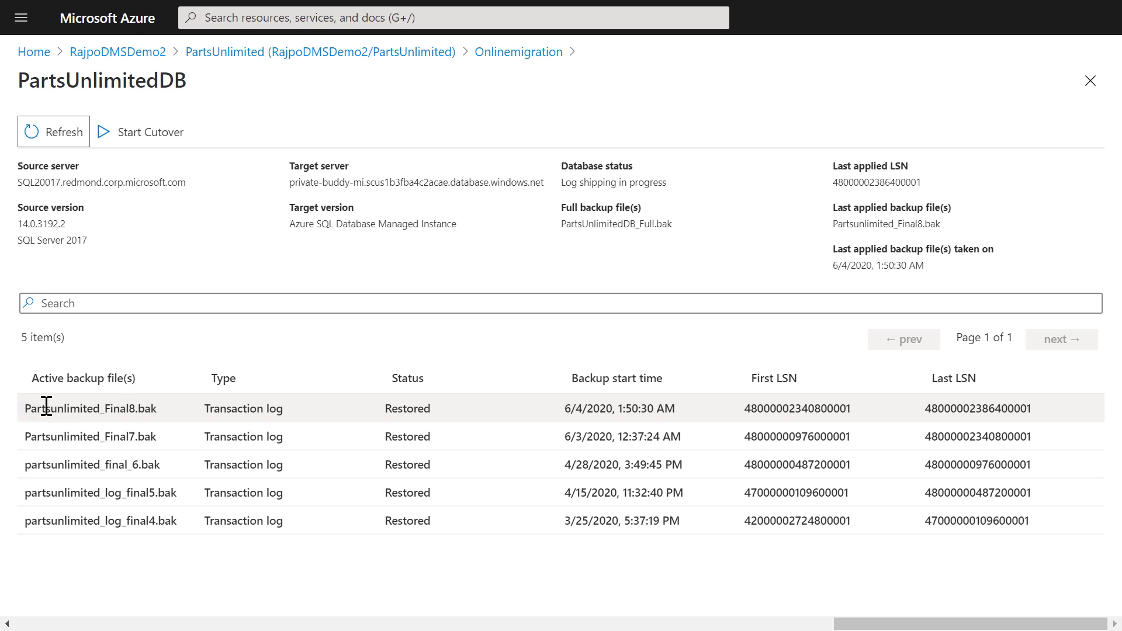
pyautogui.click(151, 132)
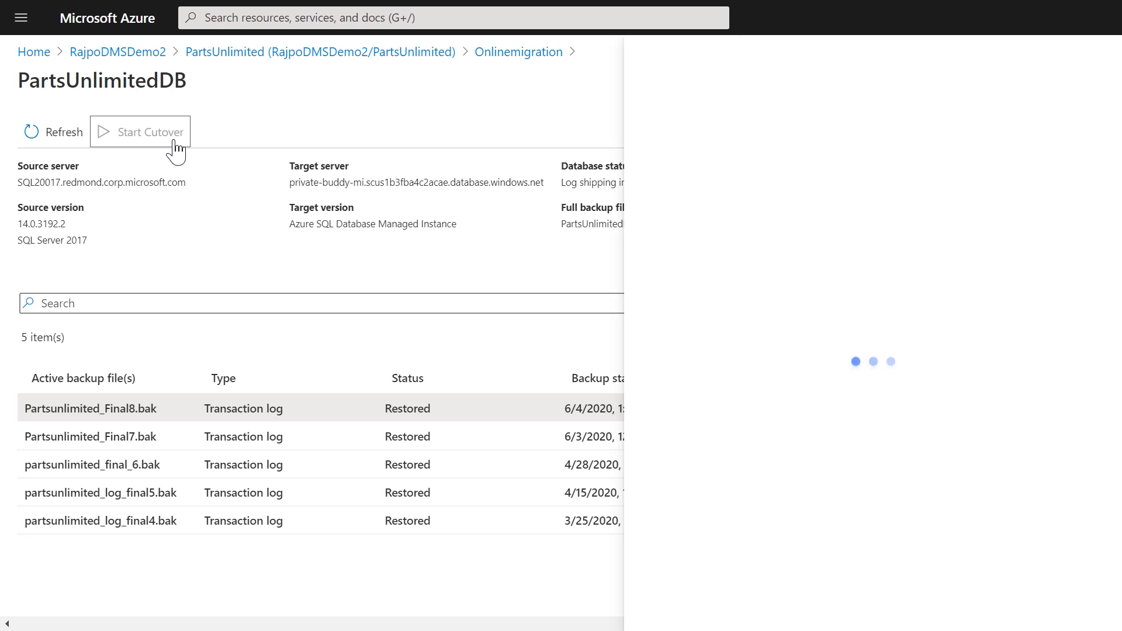
# Step: Confirm zero pending log backups and apply the PartsUnlimitedDB cutover
pyautogui.click(151, 132)
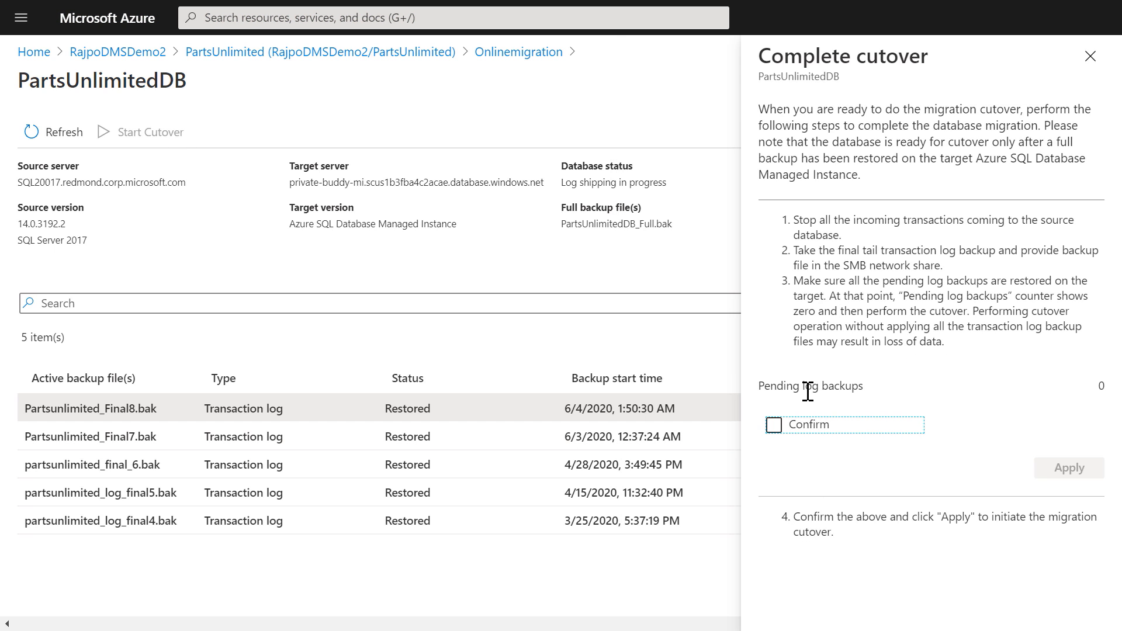
pyautogui.click(774, 424)
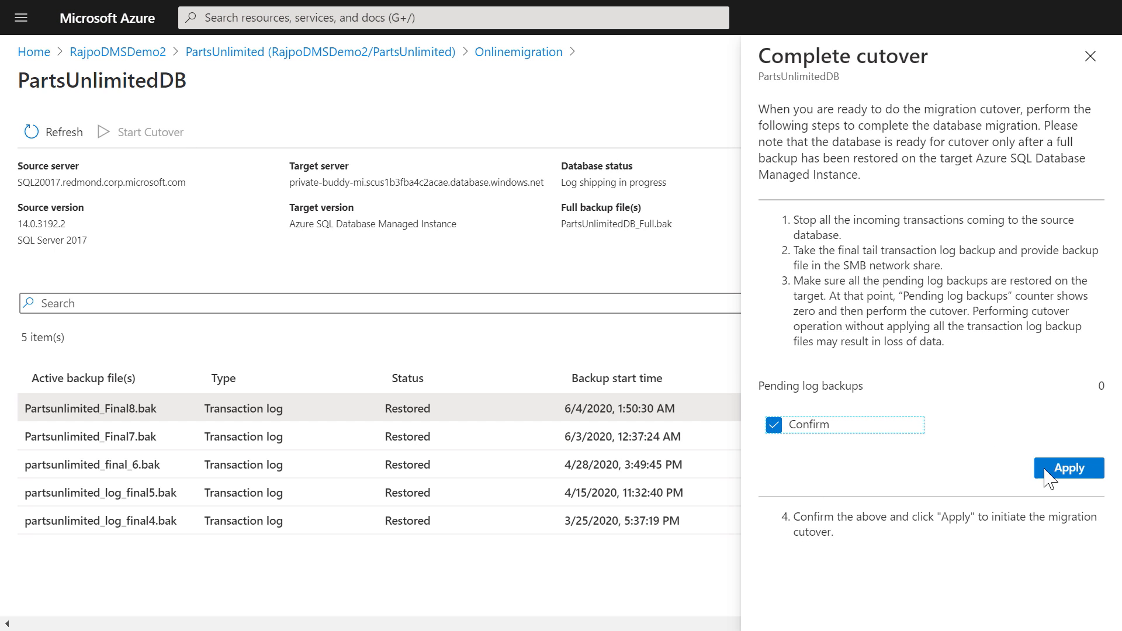
pyautogui.click(1067, 467)
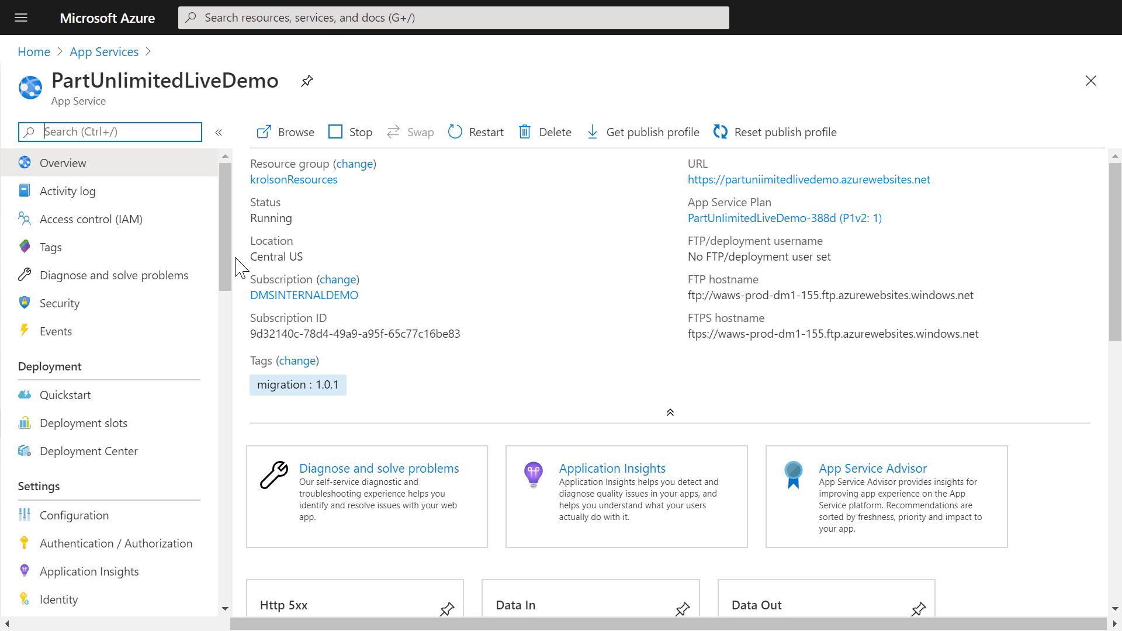
# Step: Launch the App Service Editor (Preview) for PartUnlimitedLiveDemo via the 'edit' menu search
pyautogui.write('edit')
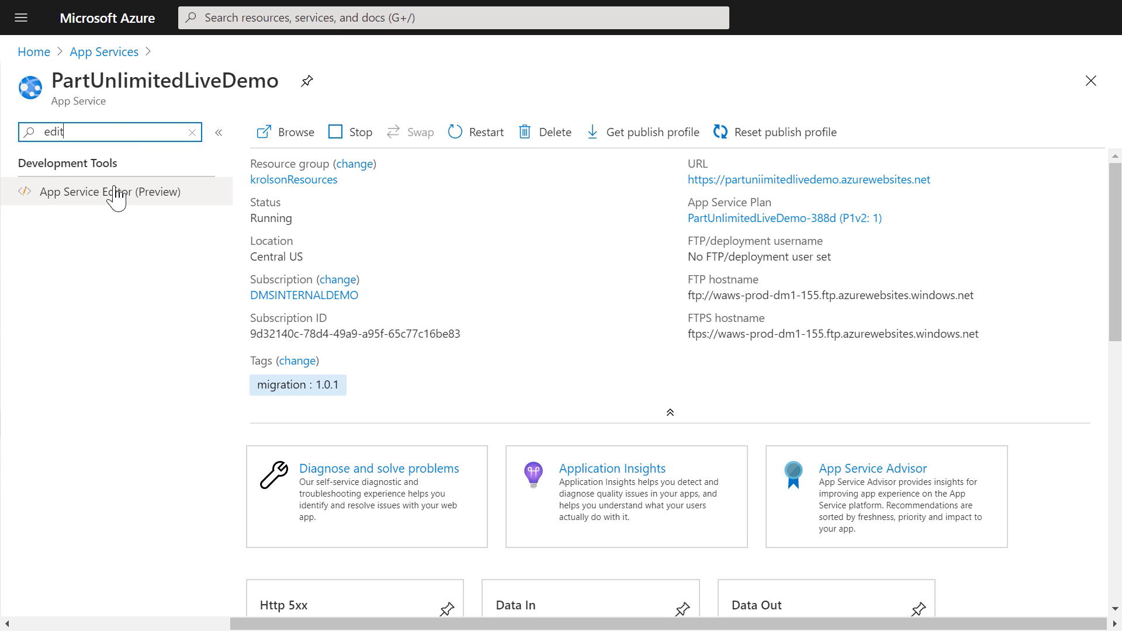
pyautogui.click(107, 192)
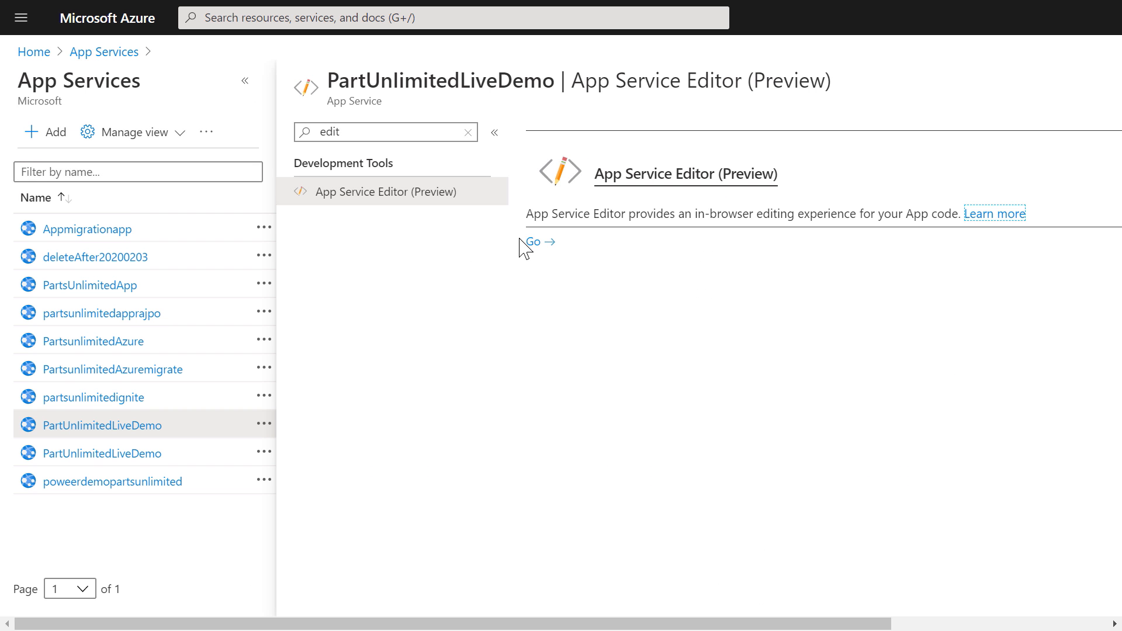
pyautogui.click(533, 241)
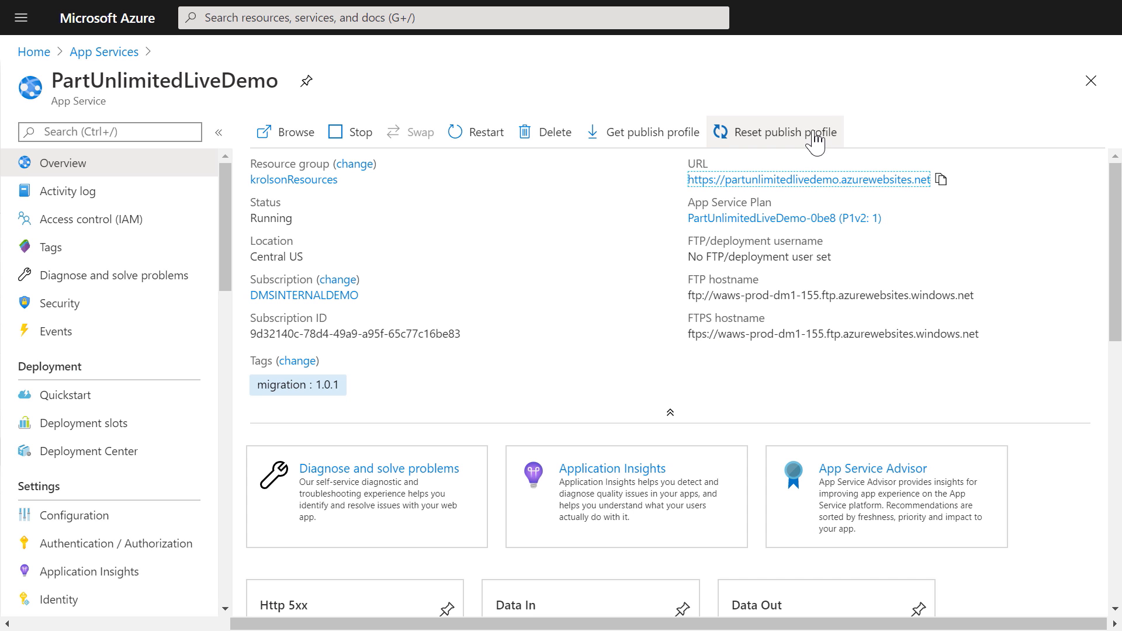
pyautogui.click(807, 180)
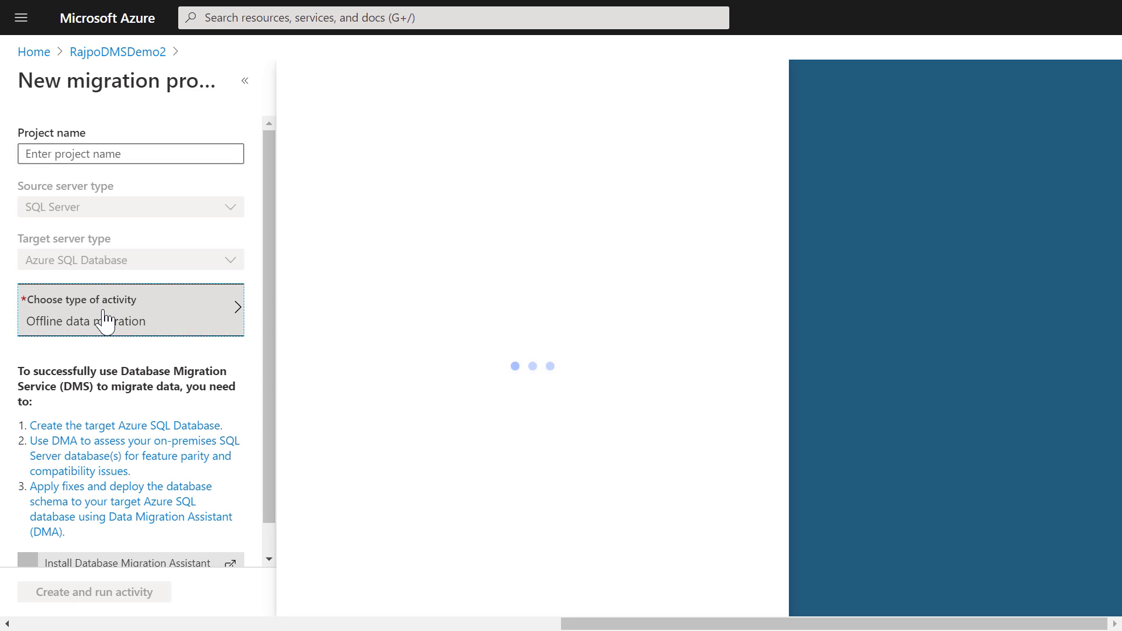
# Step: Choose the activity type in the new migration project form
pyautogui.click(130, 310)
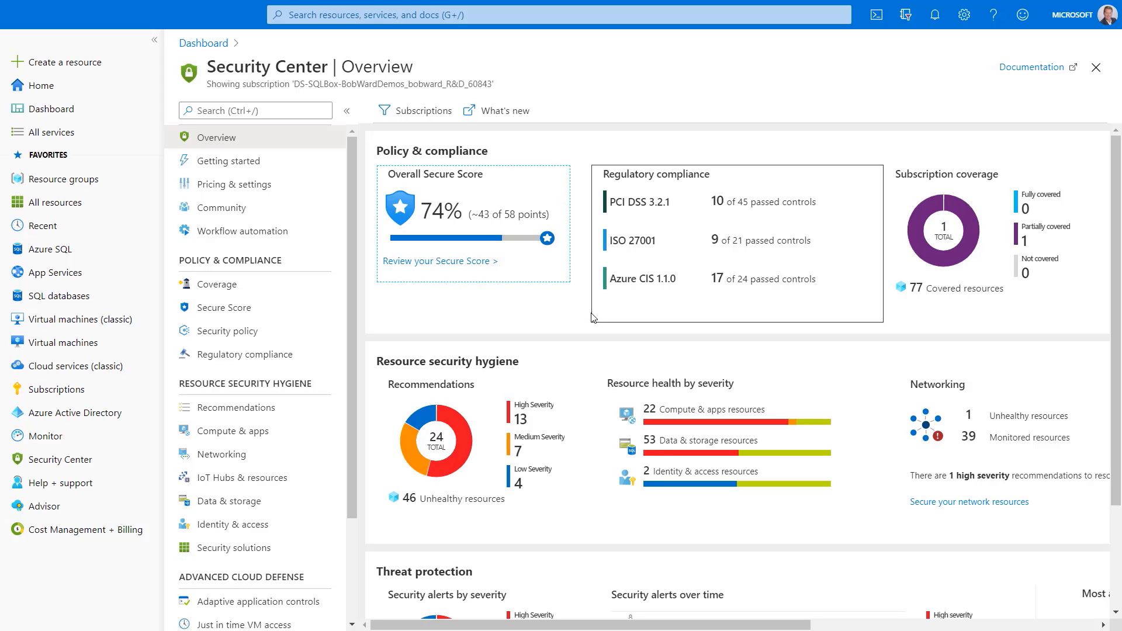
pyautogui.moveTo(581, 379)
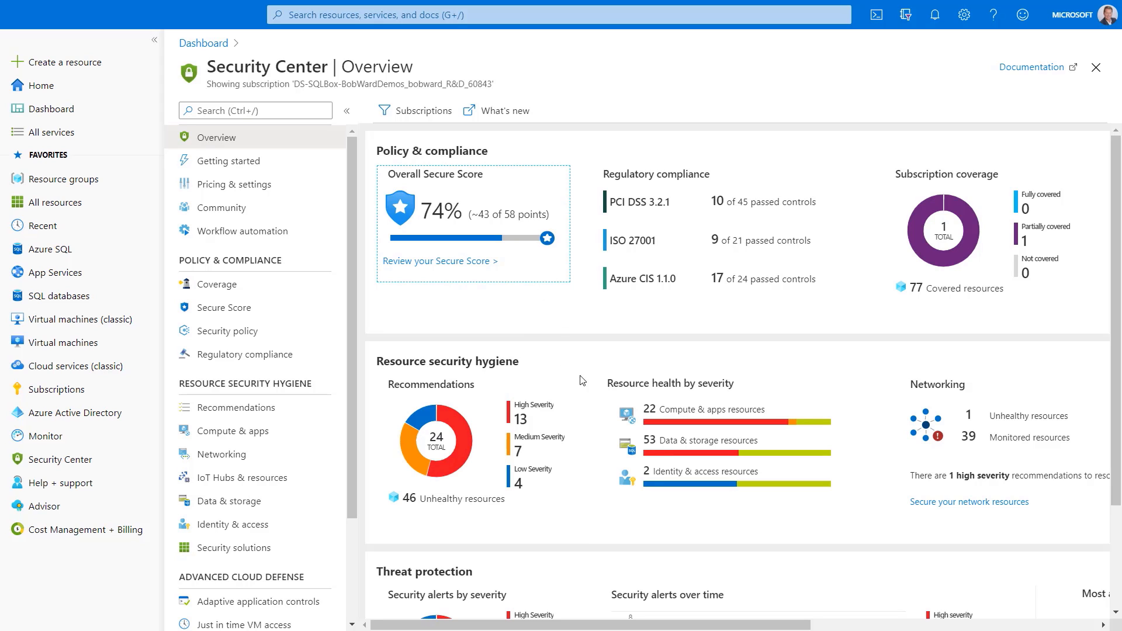
# Step: Review the Potential SQL Injection alert on AdventureWorksAzureLT
pyautogui.scroll(-3)
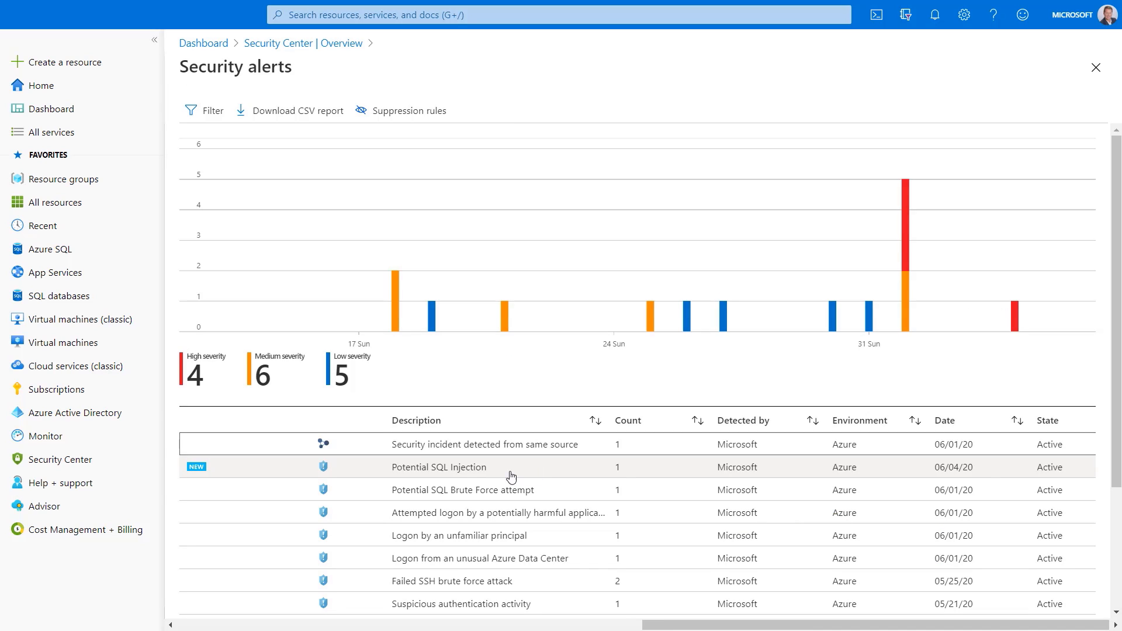
pyautogui.click(439, 466)
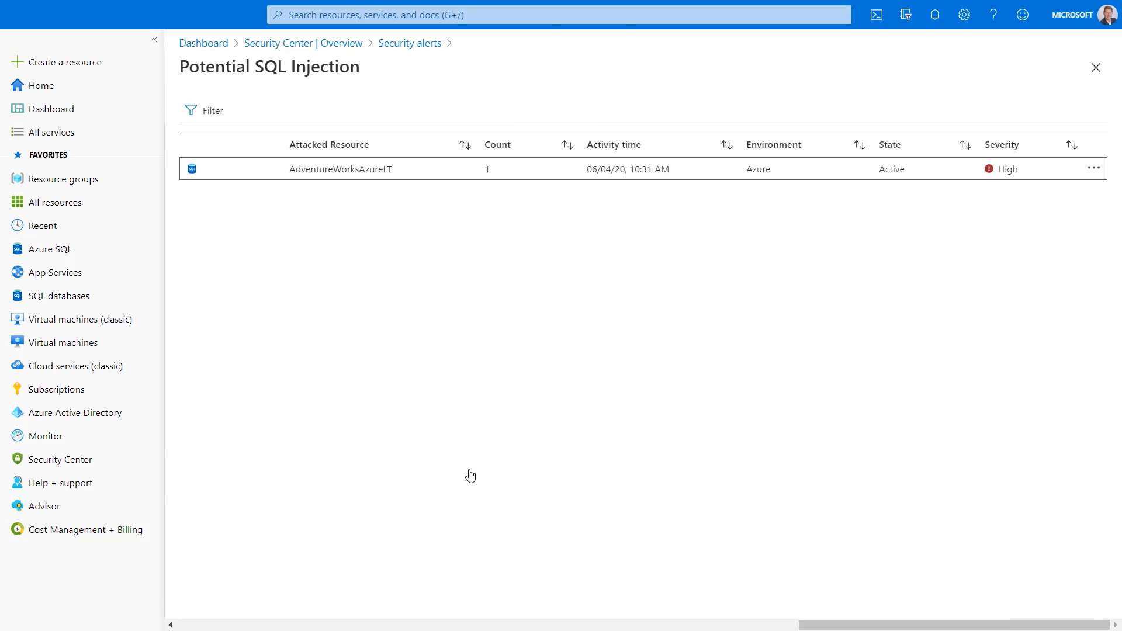
pyautogui.moveTo(391, 169)
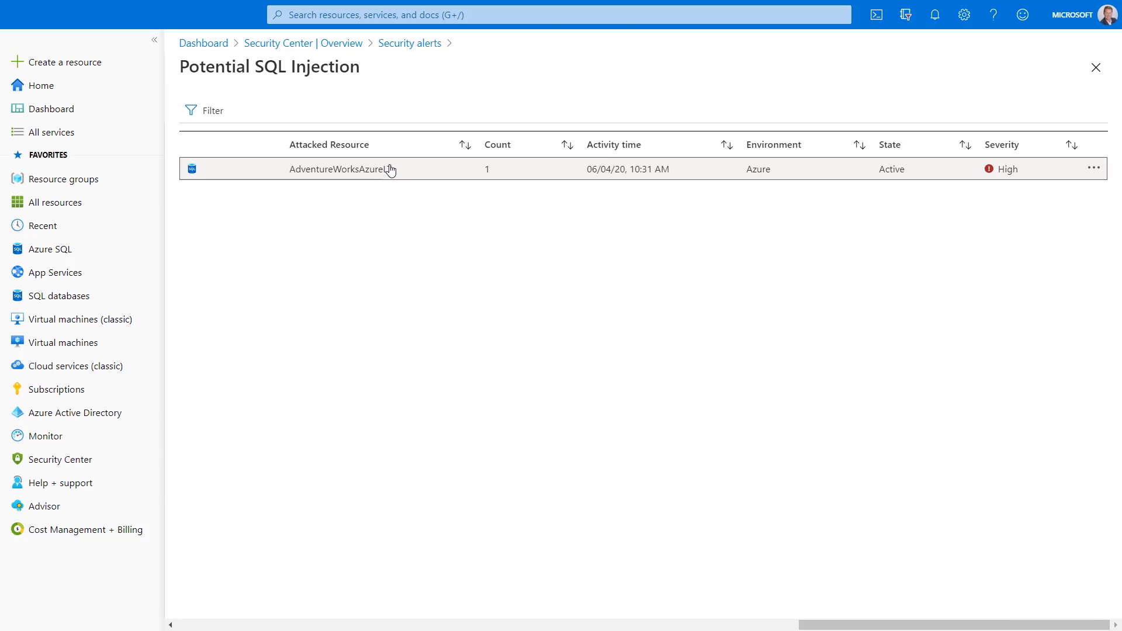
pyautogui.click(343, 168)
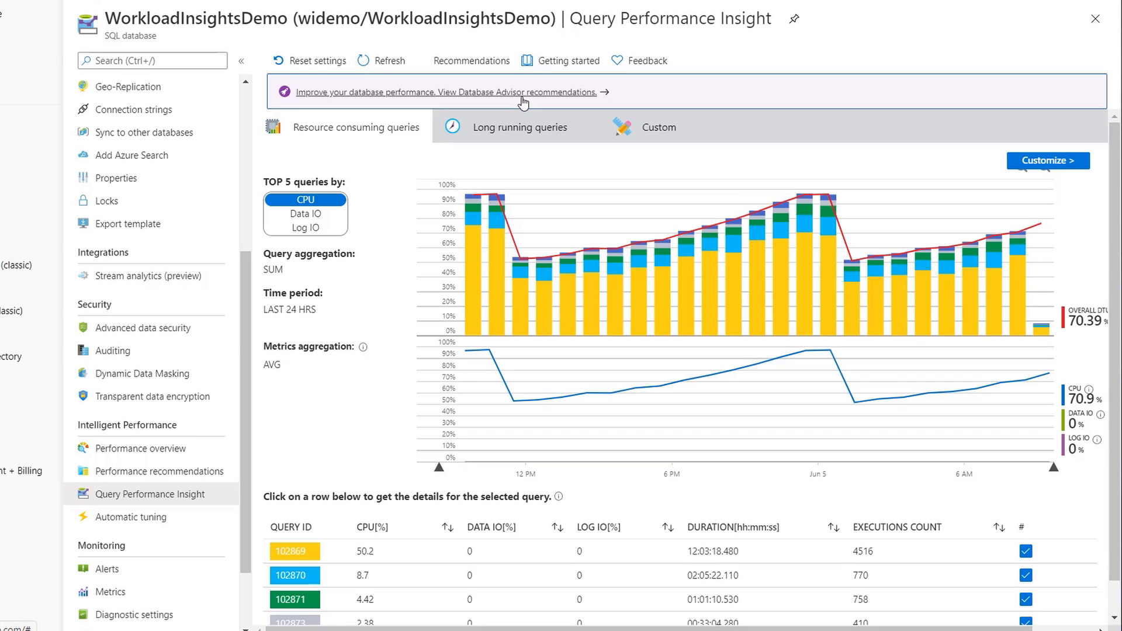
# Step: View the Database Advisor performance recommendations, then WorkloadInsightsDemo's Automatic tuning settings
pyautogui.click(449, 92)
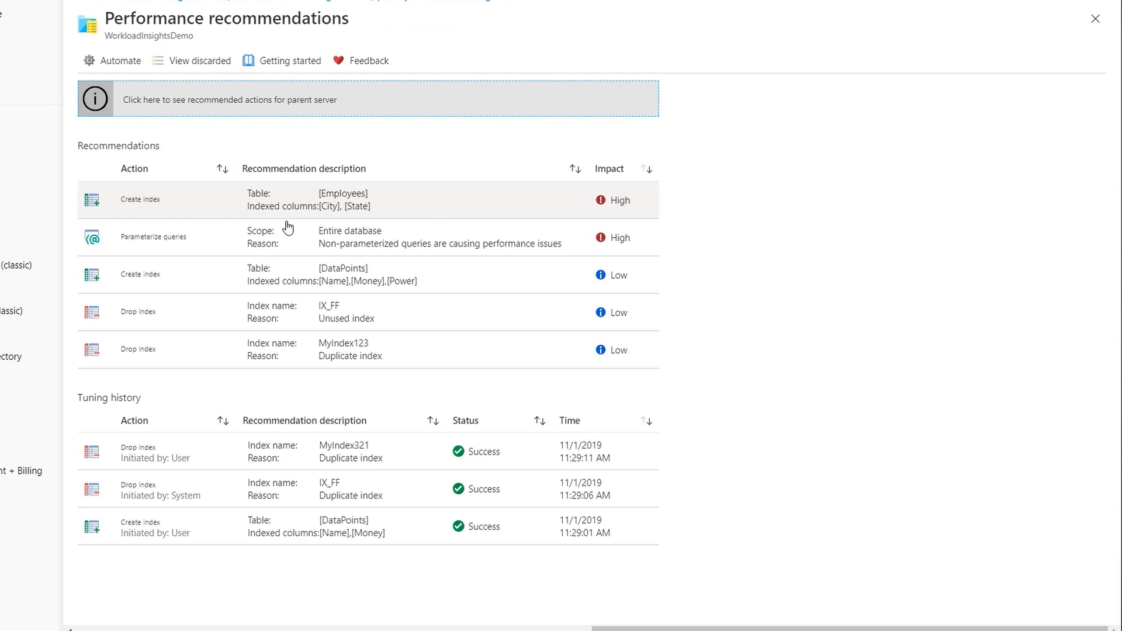
pyautogui.moveTo(190, 209)
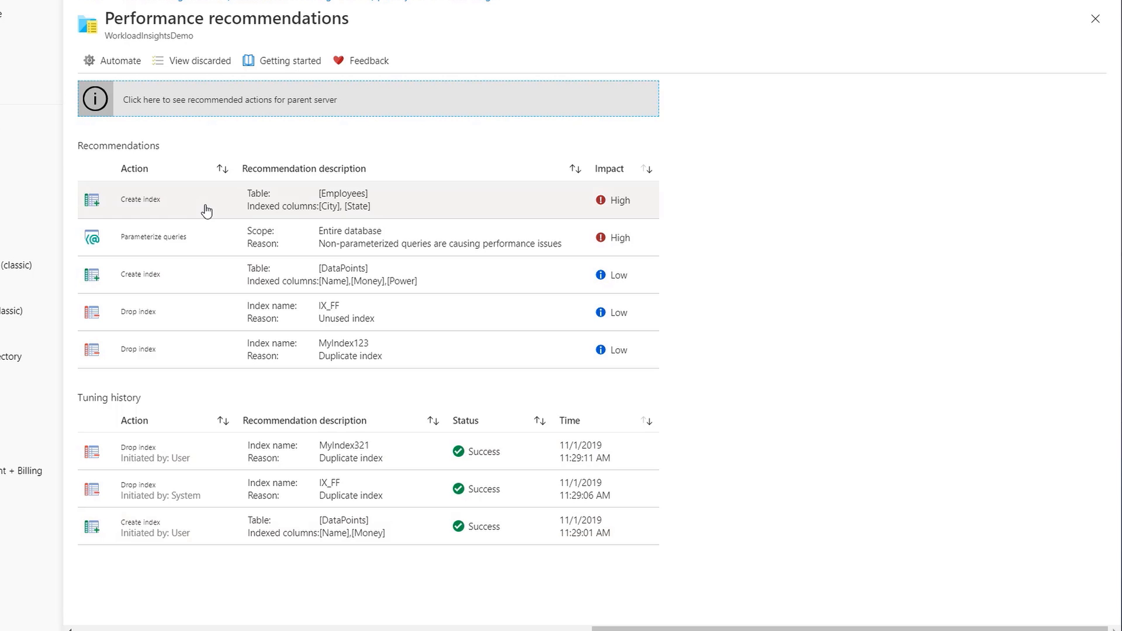
pyautogui.click(120, 60)
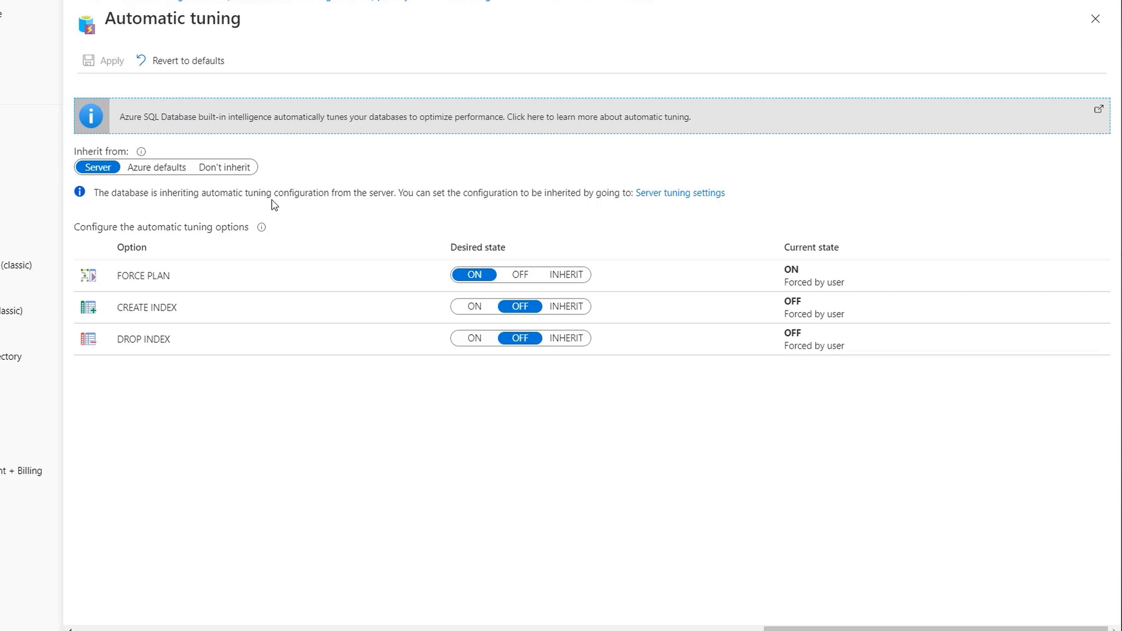